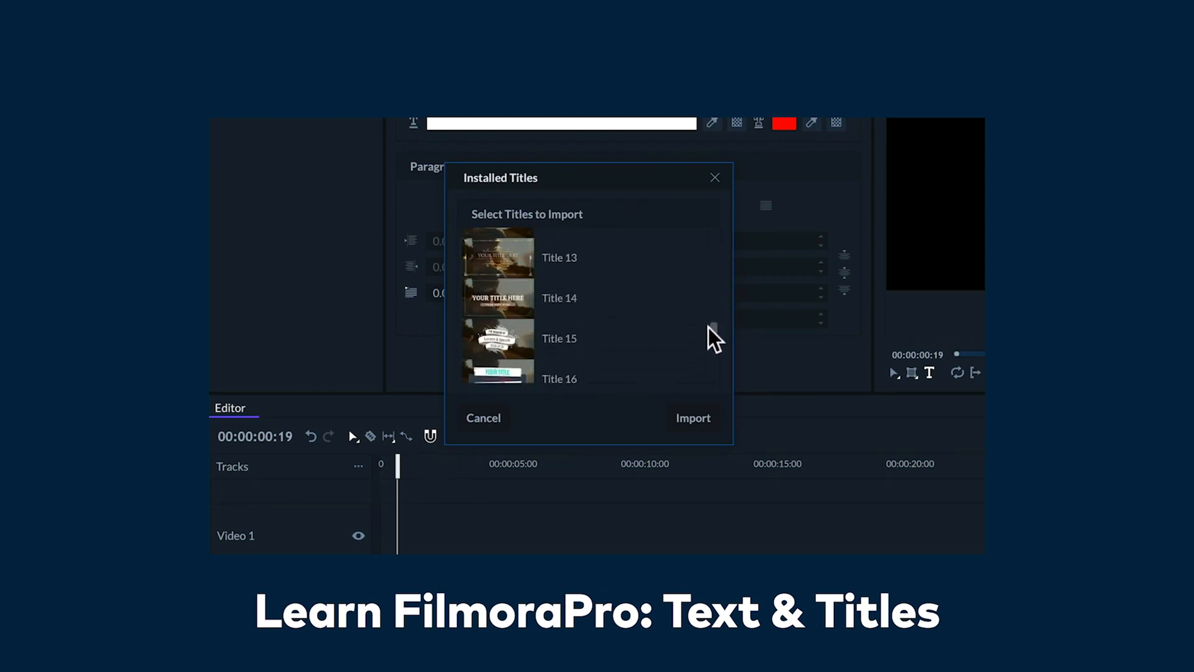
- Pick Title 40 from the Installed Titles list to import it
scroll("down", 3)
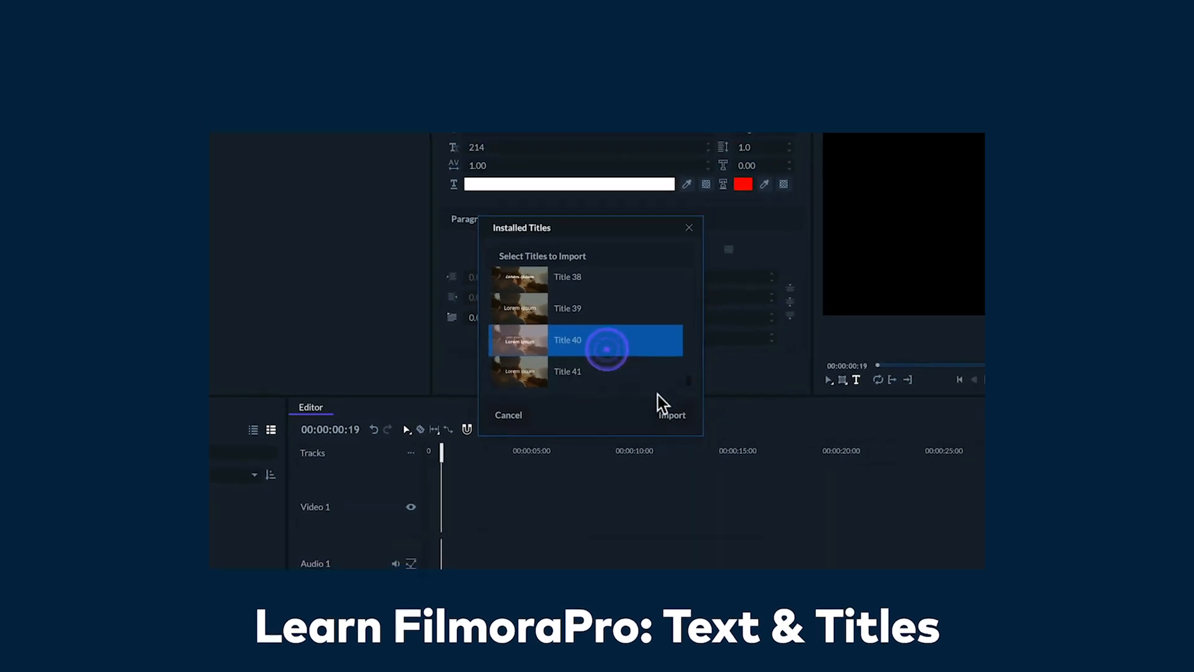
left_click(671, 416)
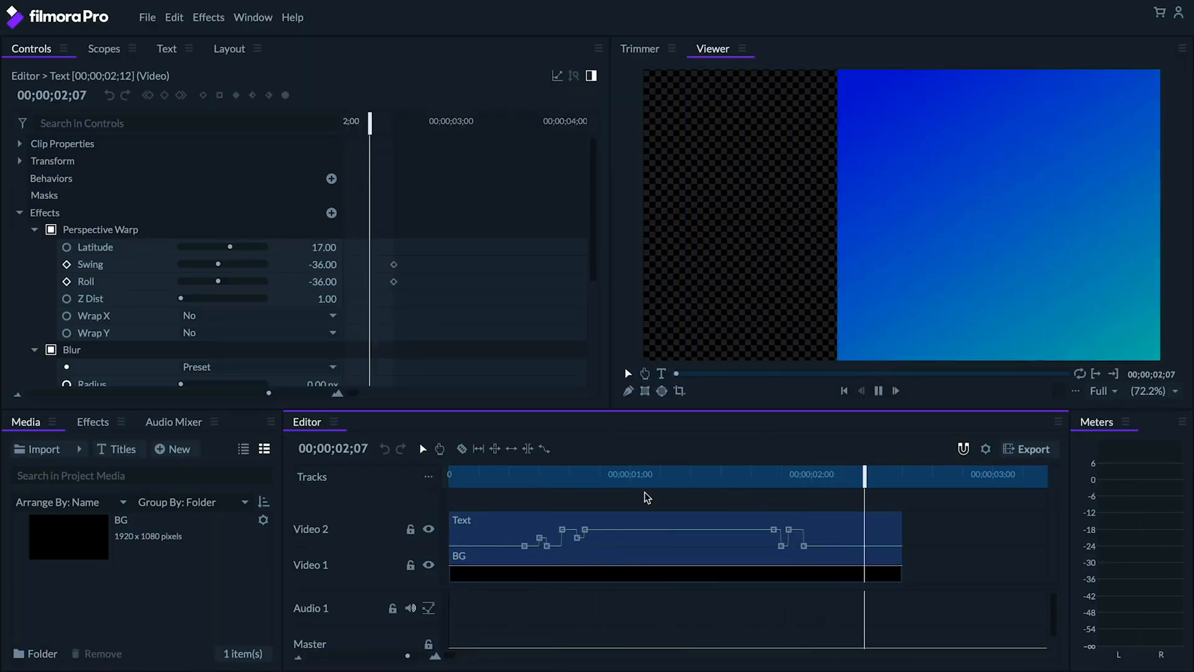
- Scrub through the finished title animation to preview it
left_click_drag(863, 474, 772, 484)
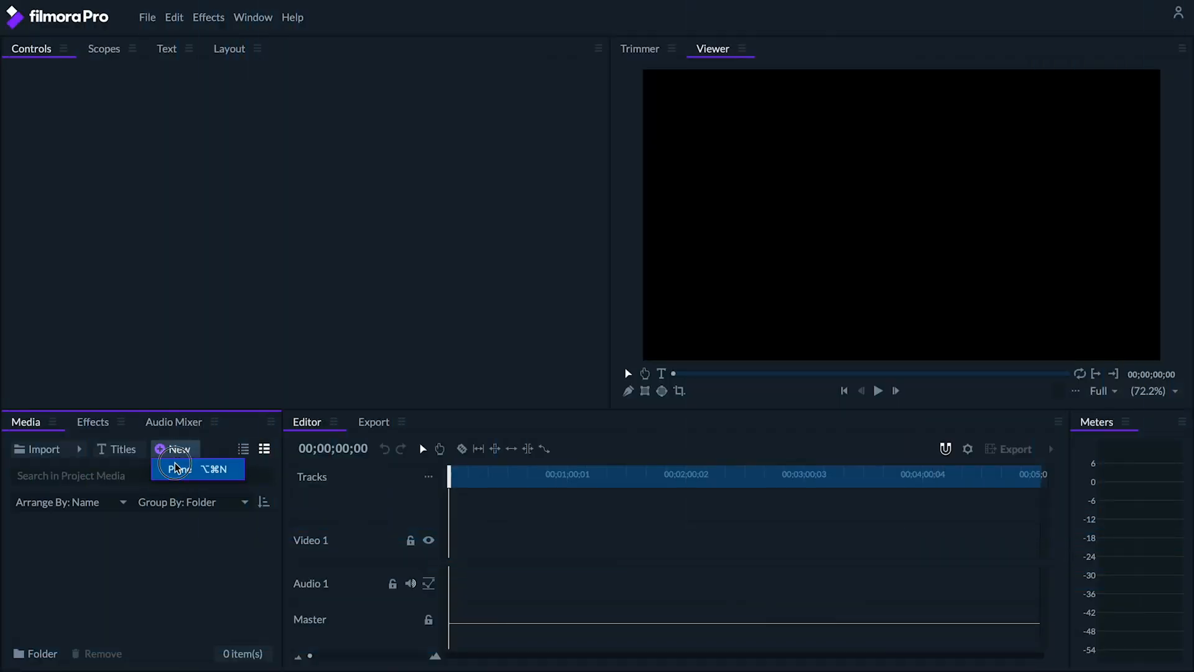
- Create a black 1920×1080 plane named BG and place it on Video 1
left_click(176, 469)
type("BG")
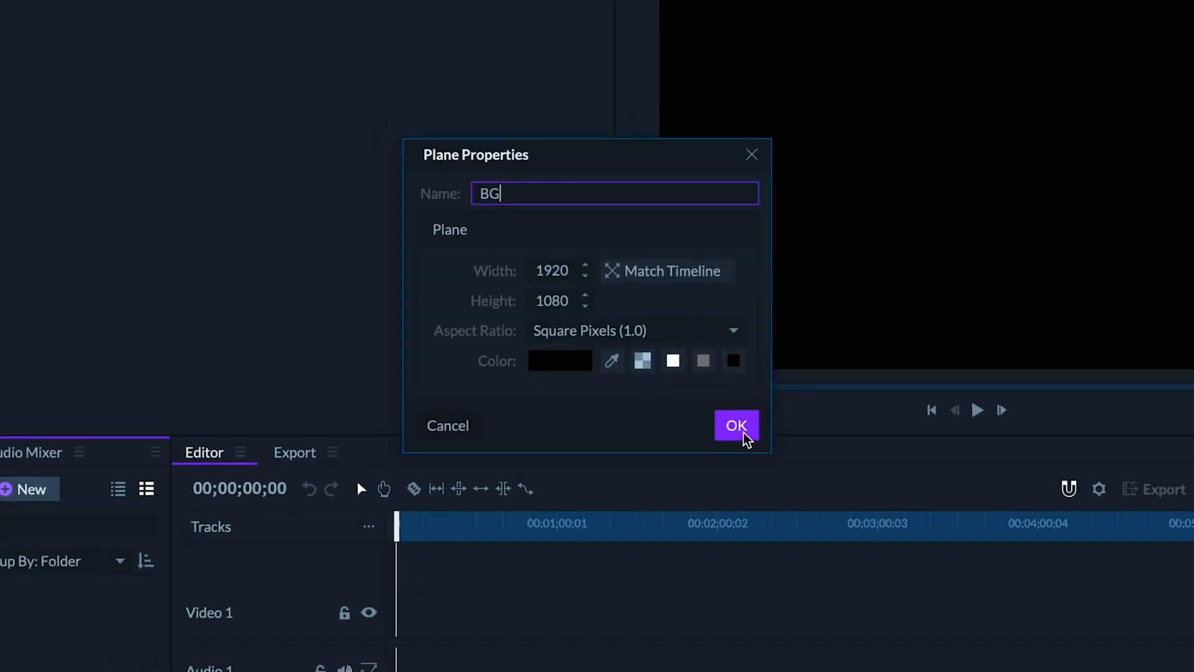
left_click(735, 426)
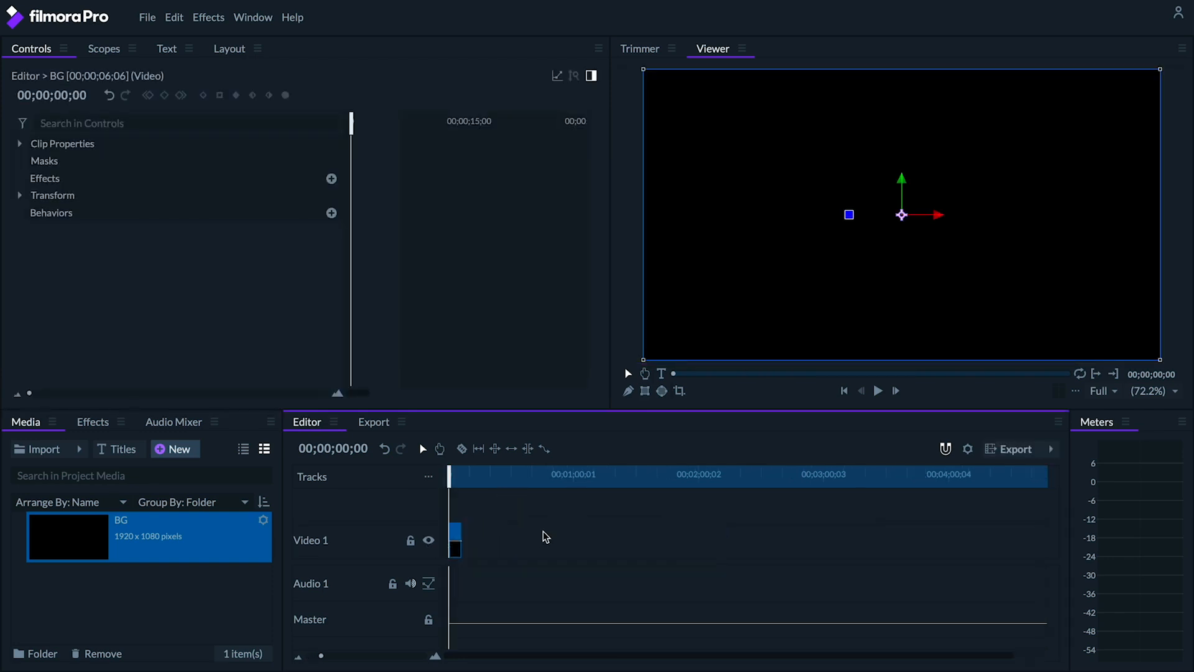
left_click_drag(449, 484, 543, 484)
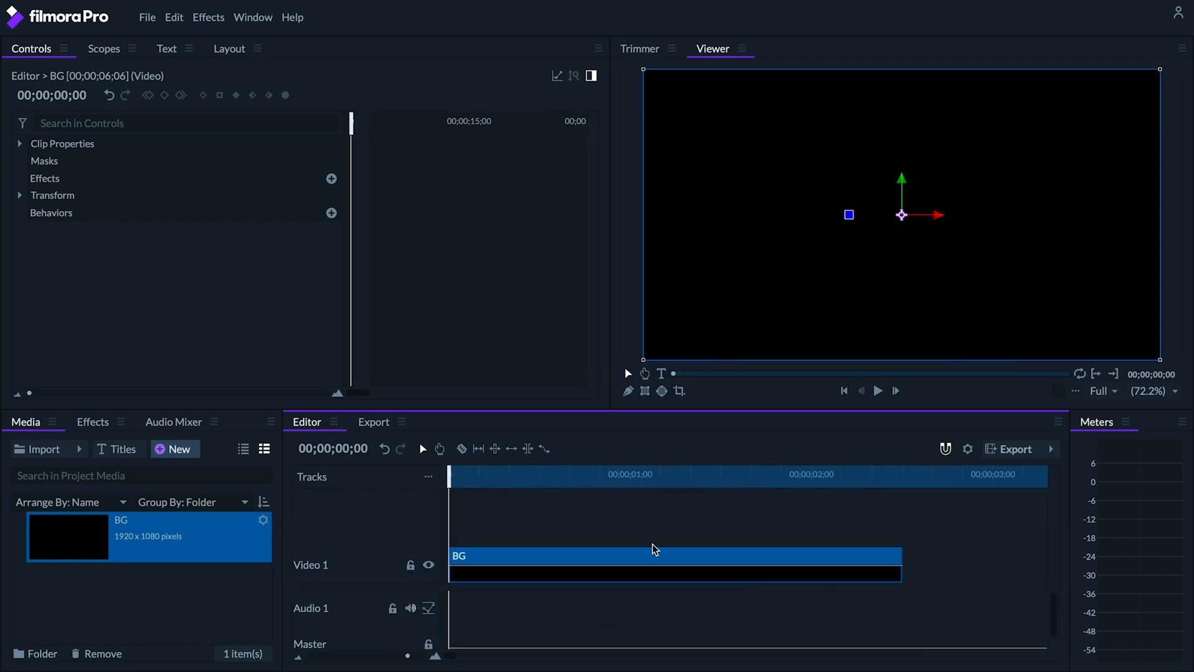
- Apply a Color Gradient to BG with a blue start colour and cyan end colour
type("color gradient")
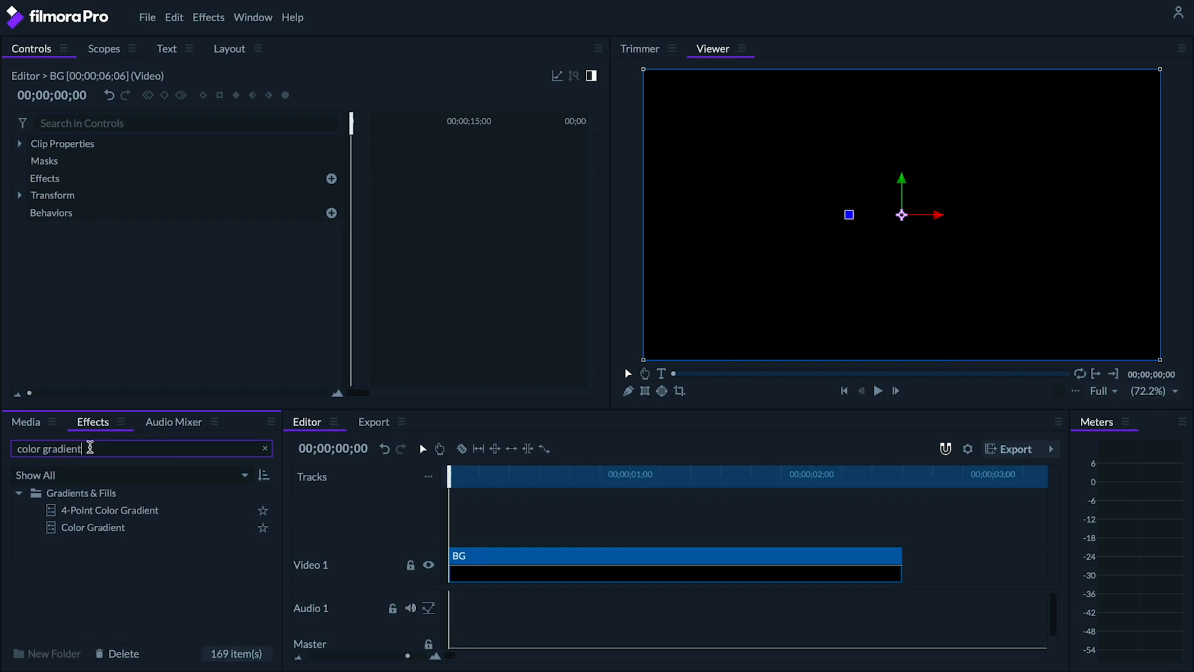
double_click(91, 527)
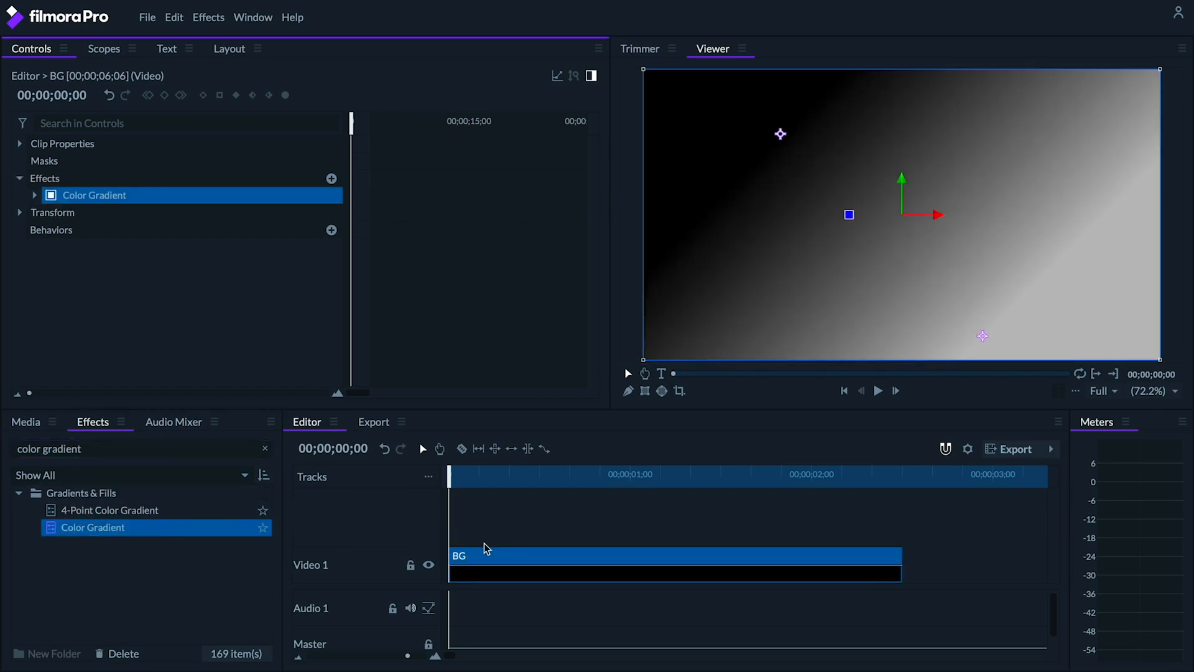
left_click(35, 196)
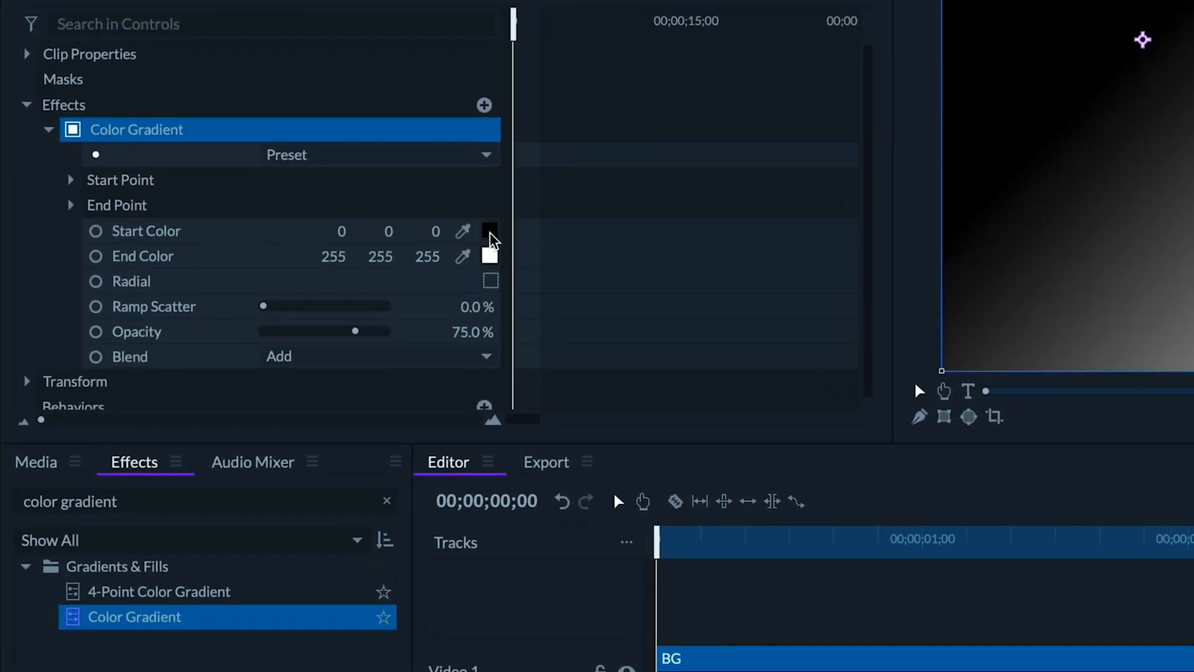
left_click(490, 231)
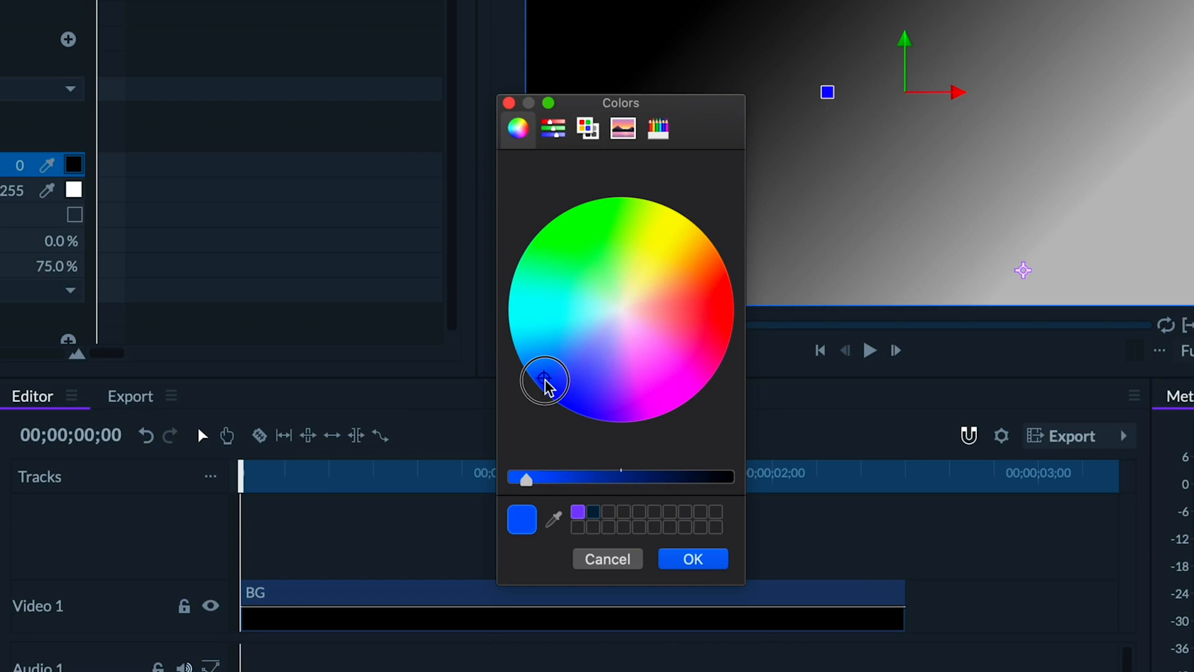
left_click(692, 558)
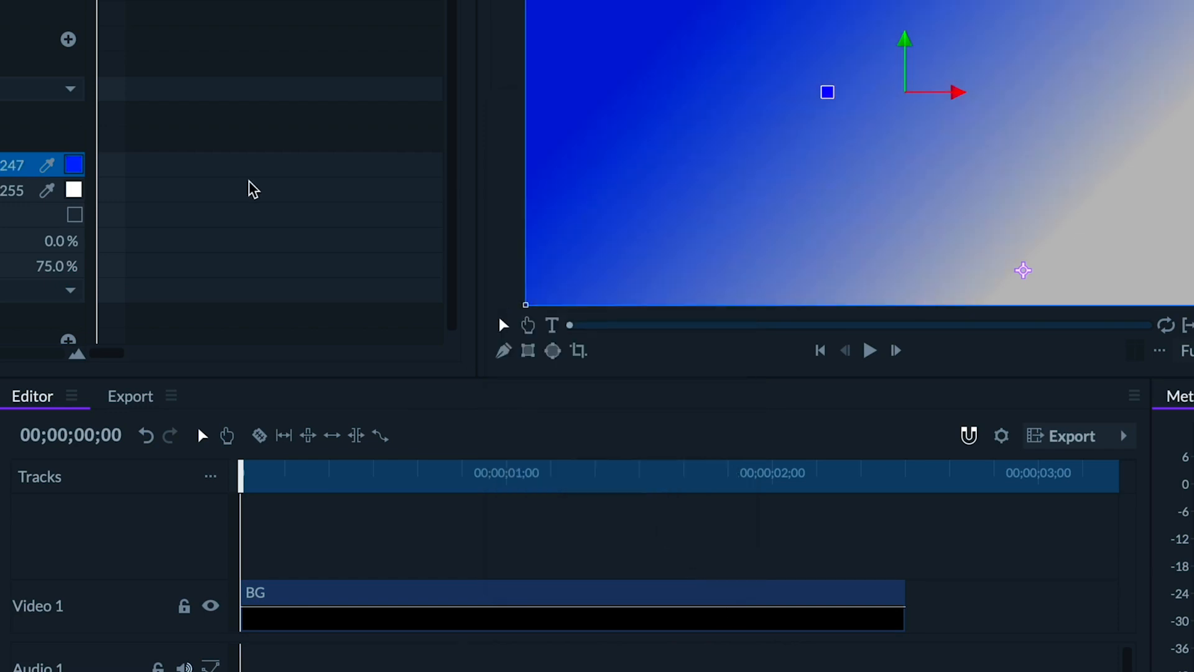
left_click(73, 189)
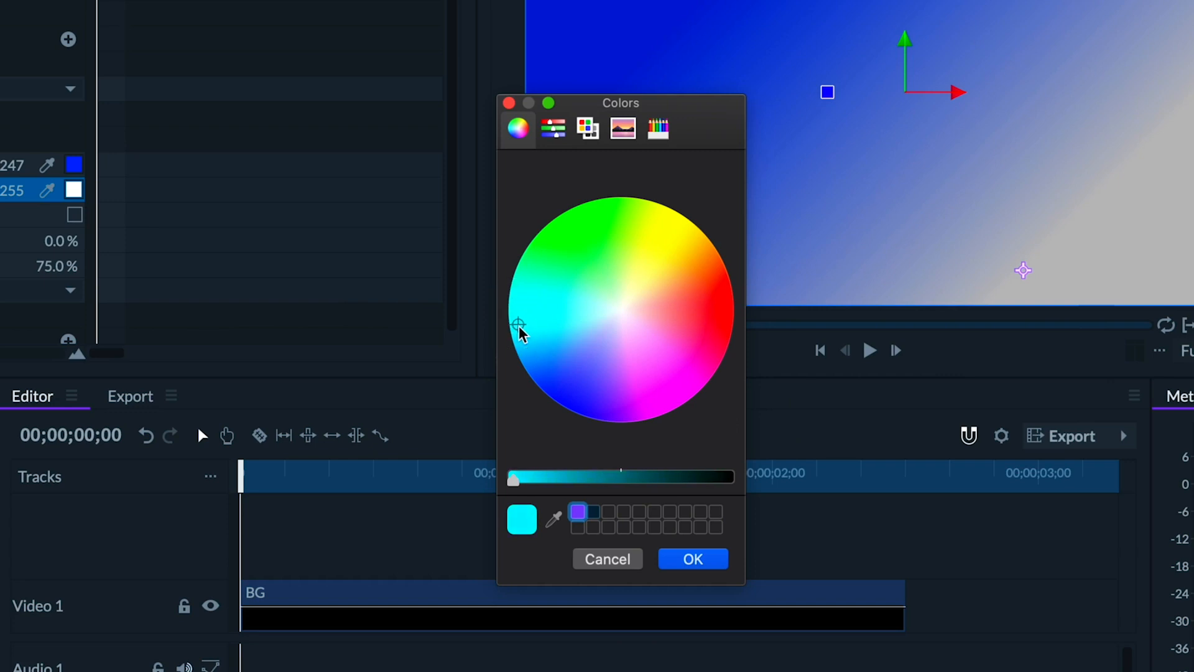
left_click(692, 559)
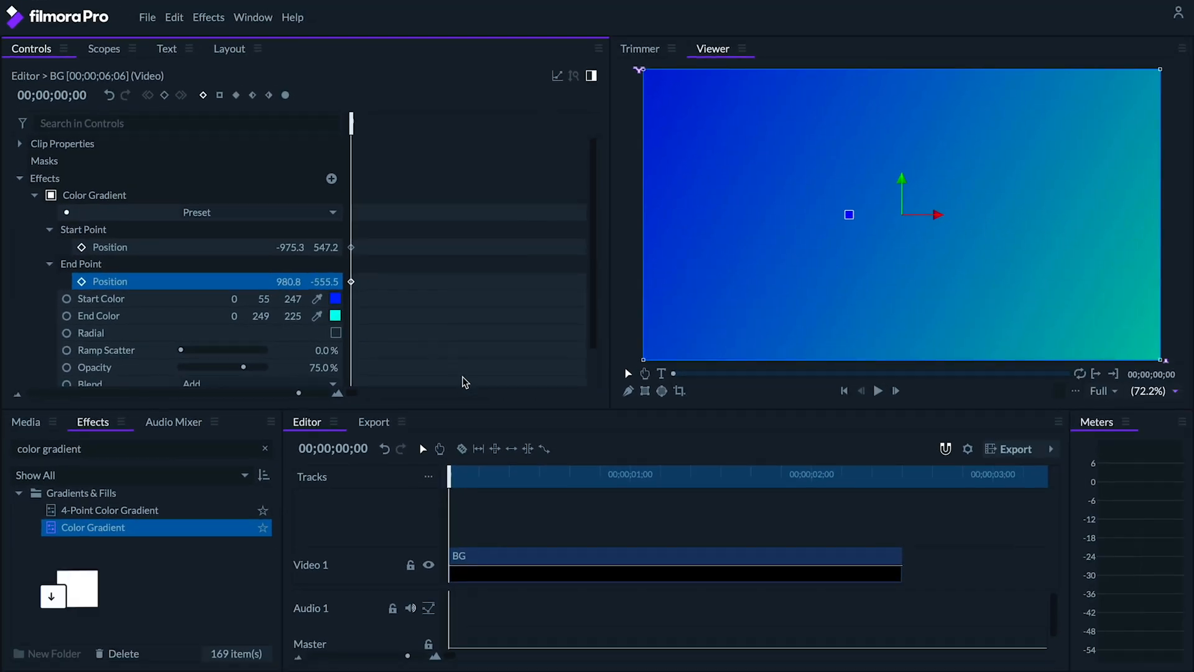
- Keyframe the gradient start and end points at the clip's start and end so it shifts across the frame
key("down")
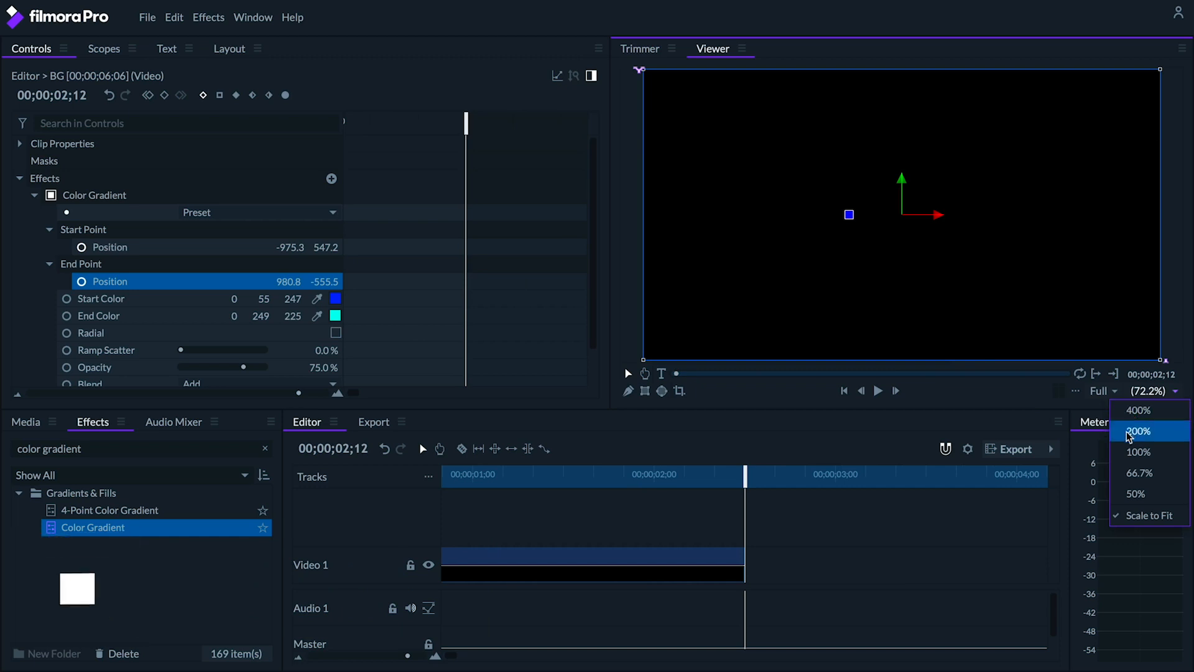
left_click(1136, 494)
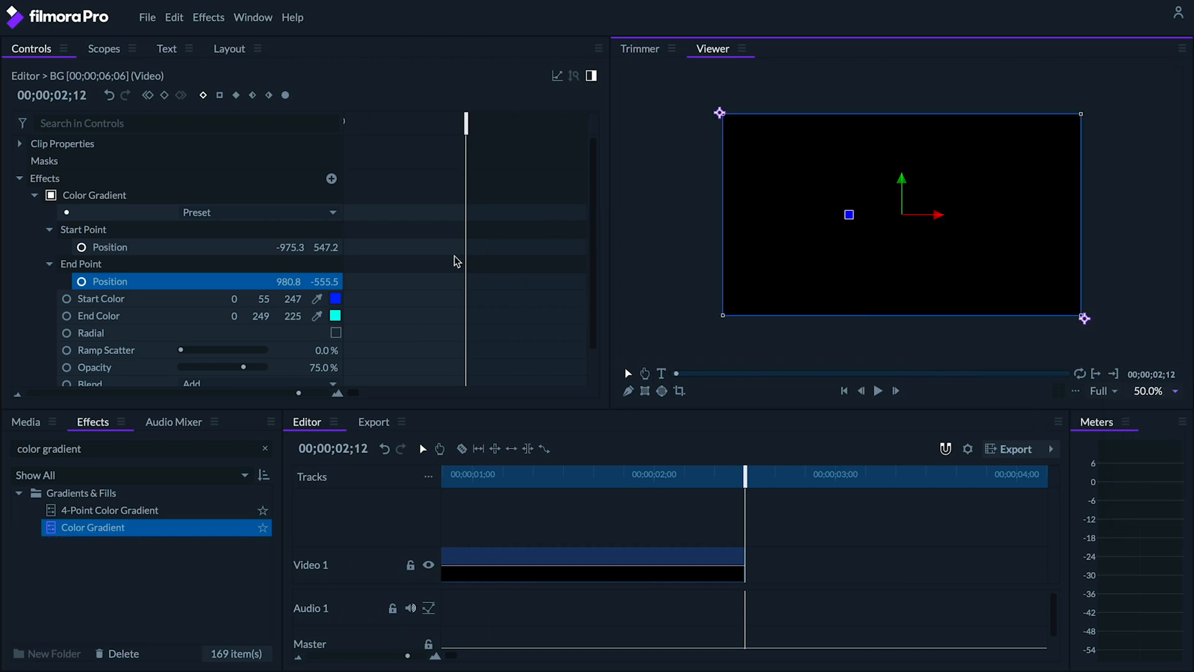
left_click_drag(721, 113, 753, 103)
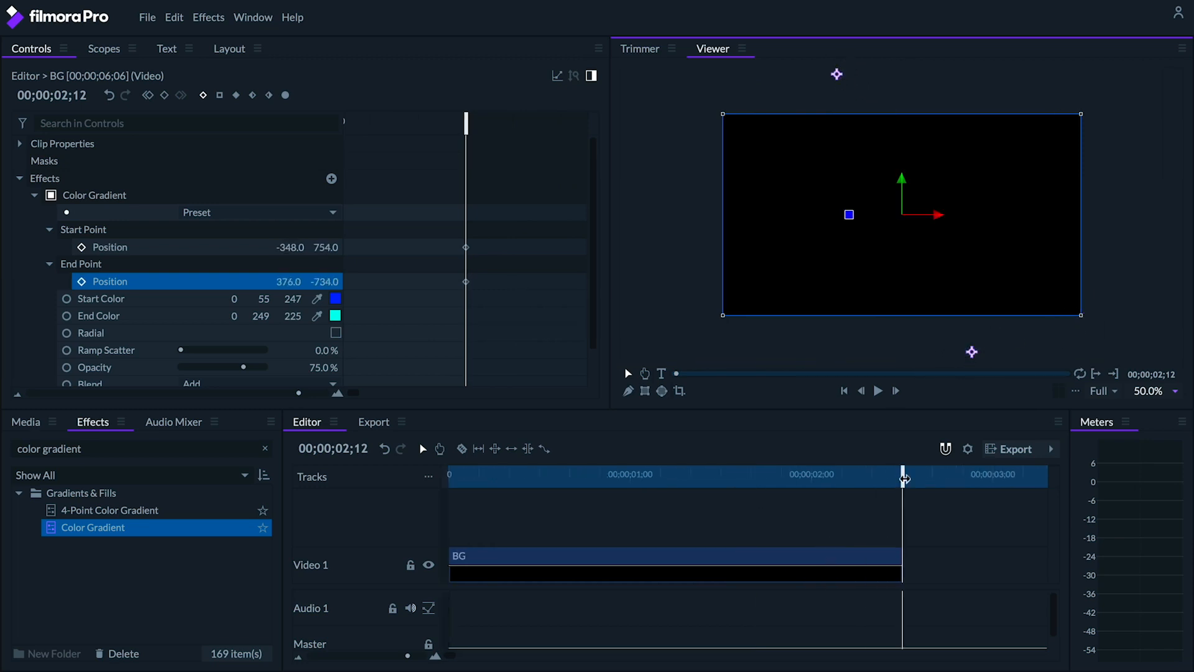
left_click_drag(903, 474, 449, 483)
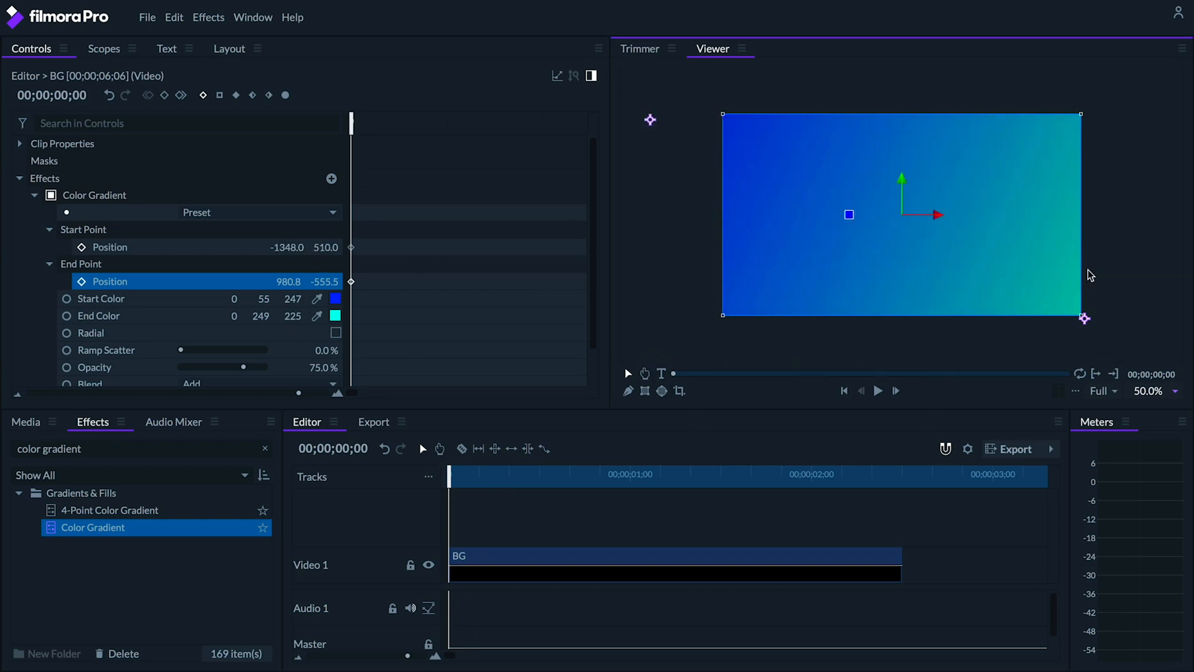
left_click_drag(1085, 318, 1098, 280)
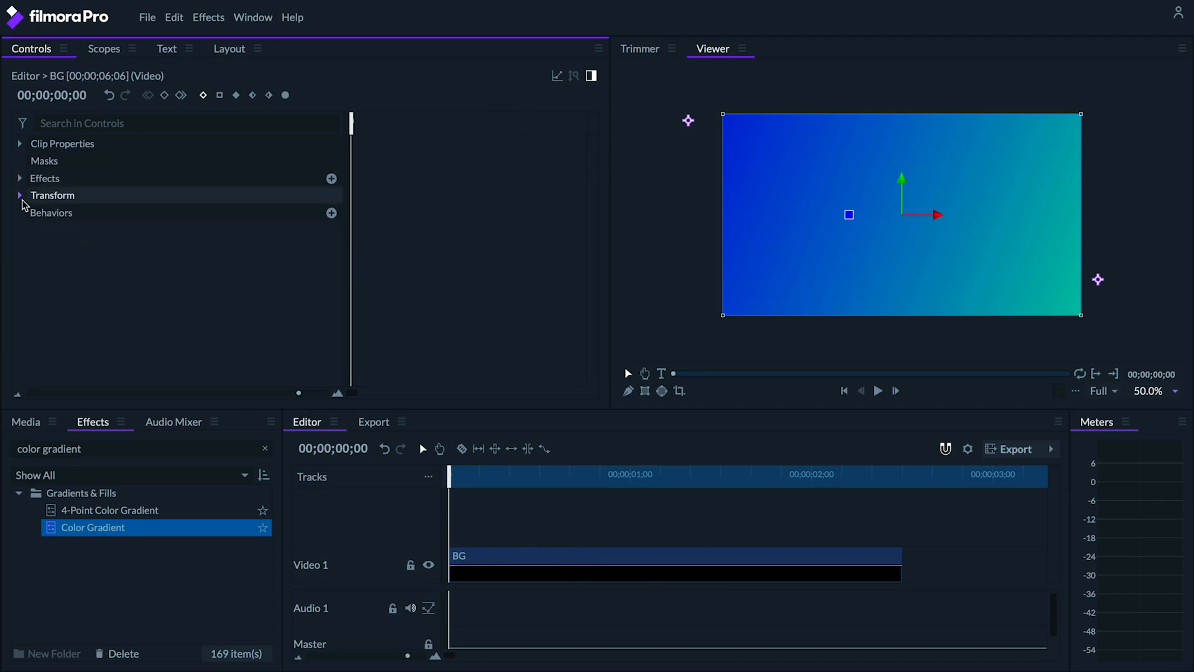
- Keyframe BG's Position from frame 20 to the clip end so it slides in from the left
left_click(19, 195)
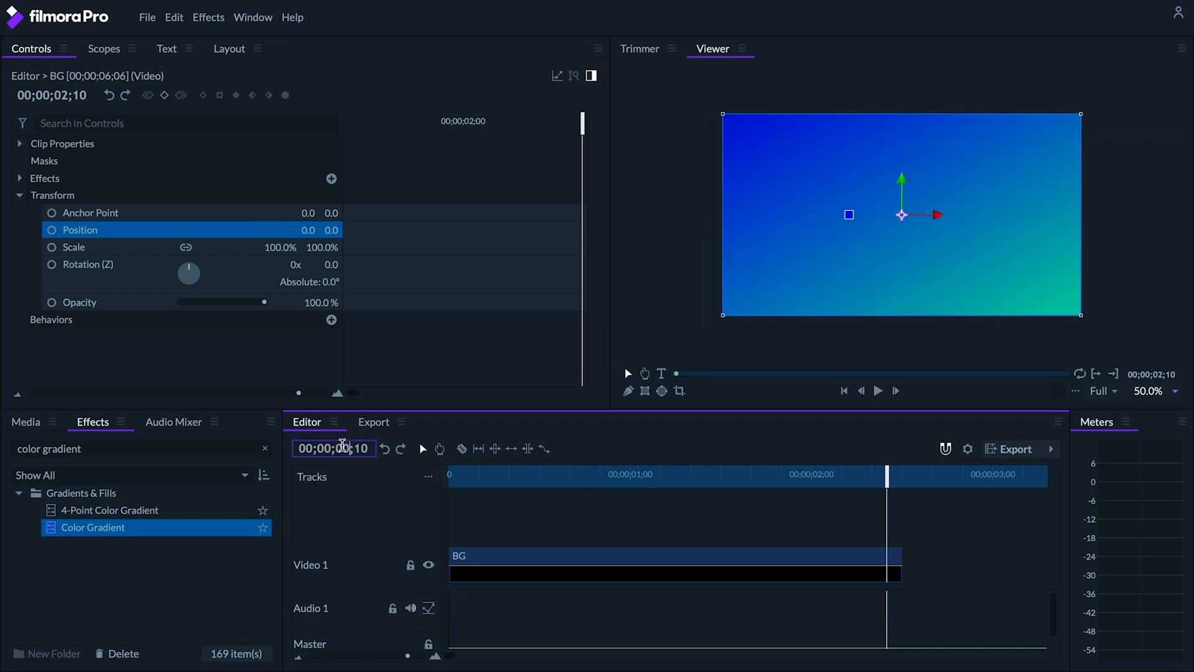
left_click(355, 450)
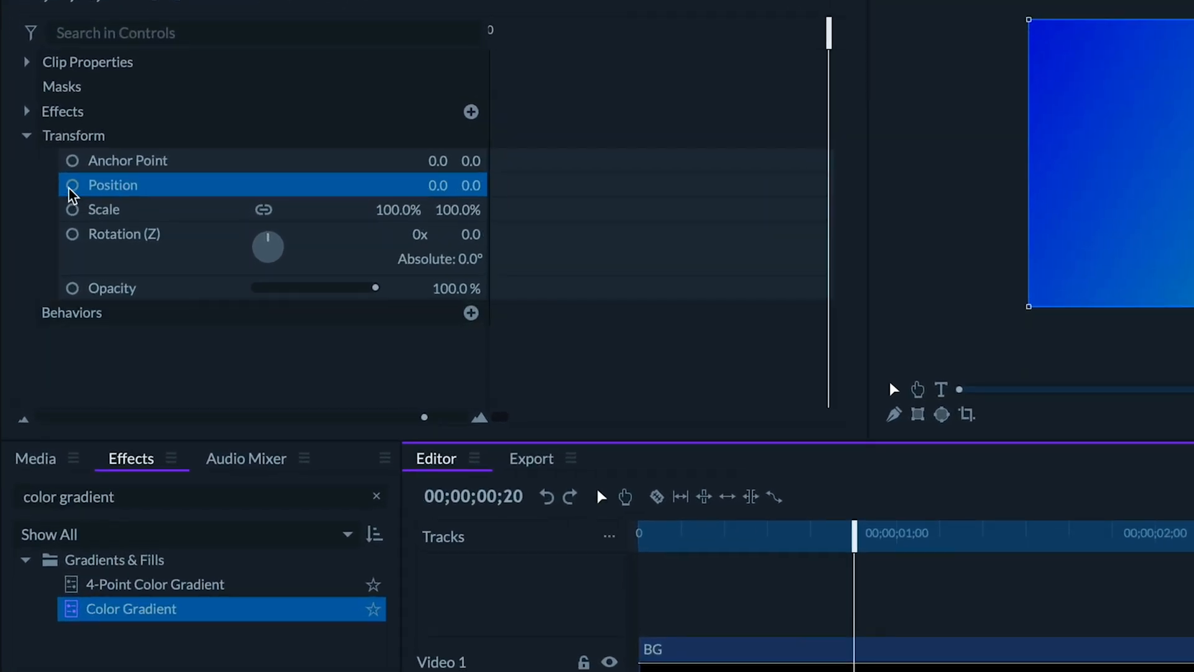
left_click(72, 184)
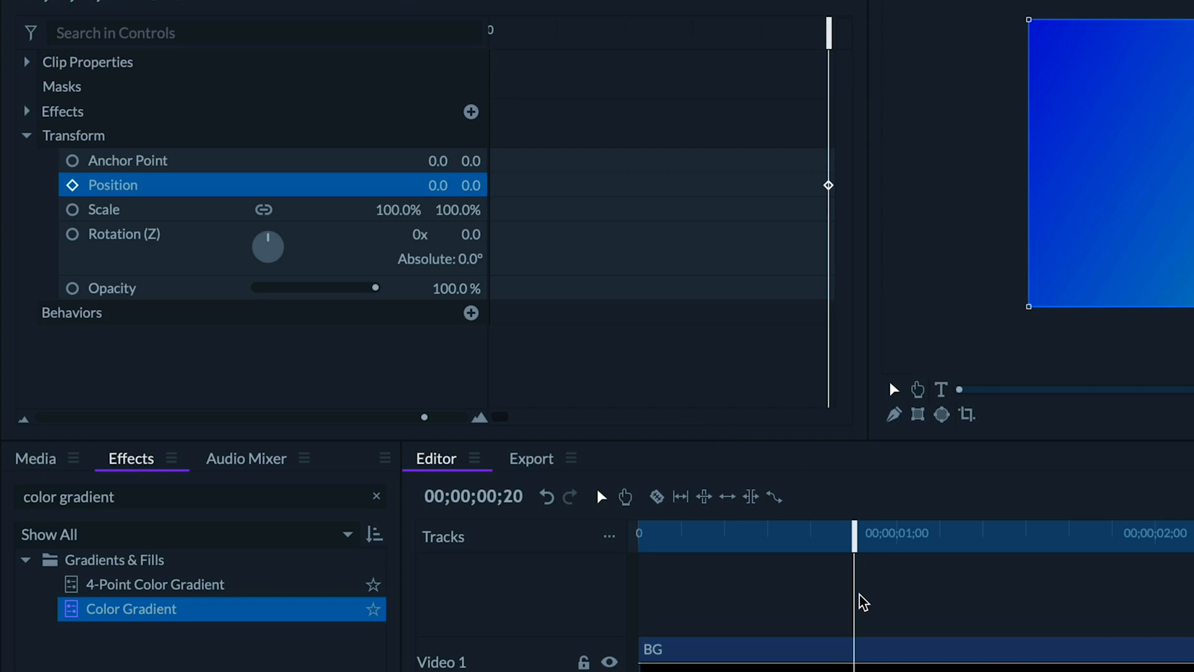
key("up")
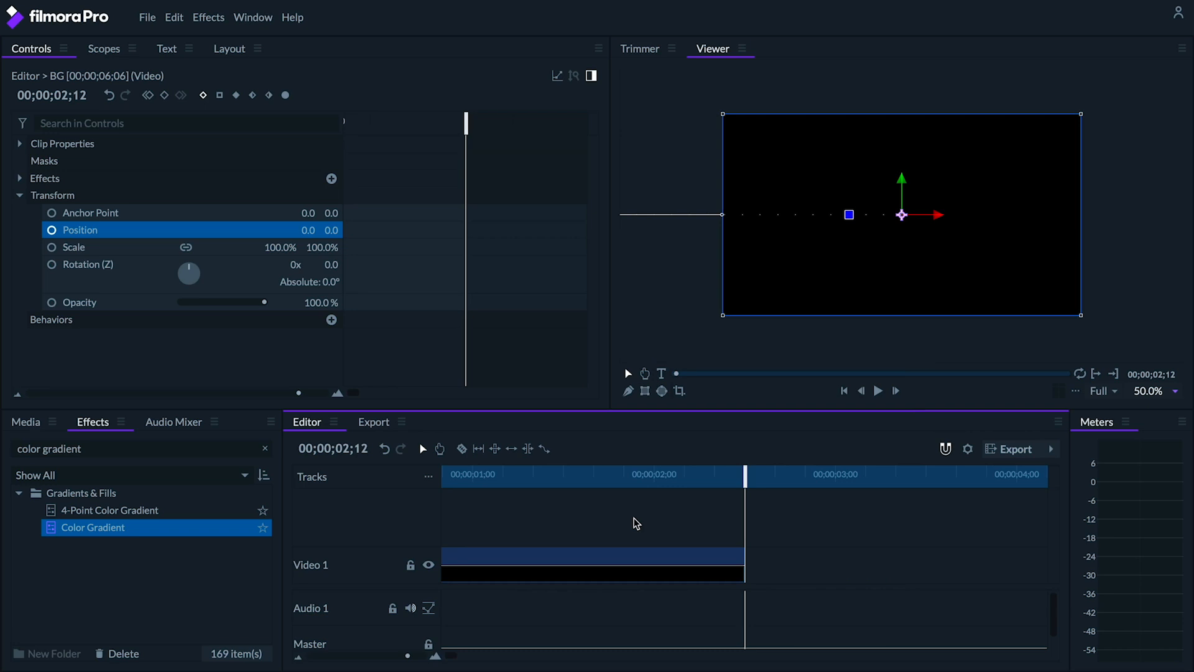
key("shift+Left")
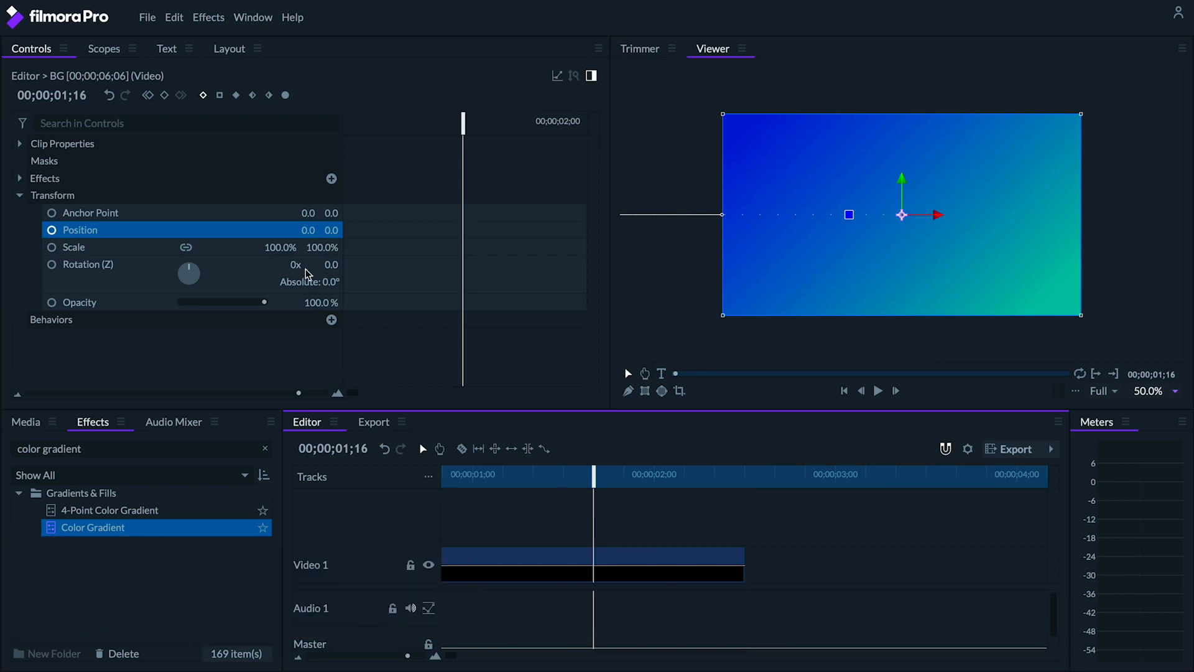
left_click(51, 229)
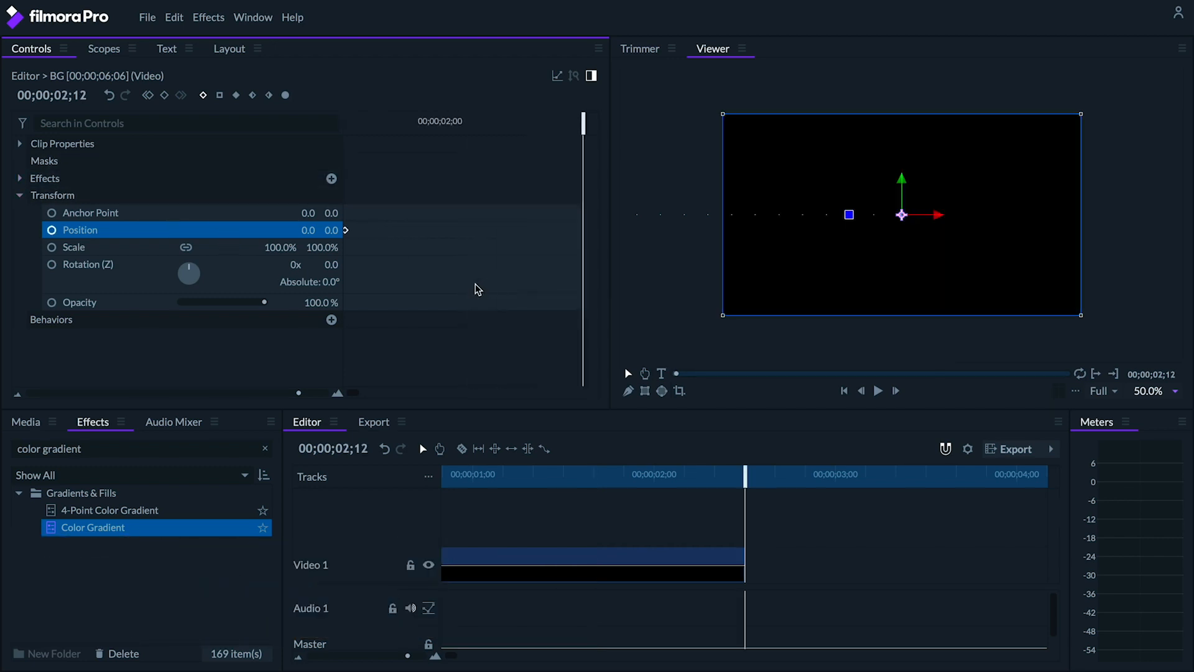
left_click_drag(901, 215, 942, 215)
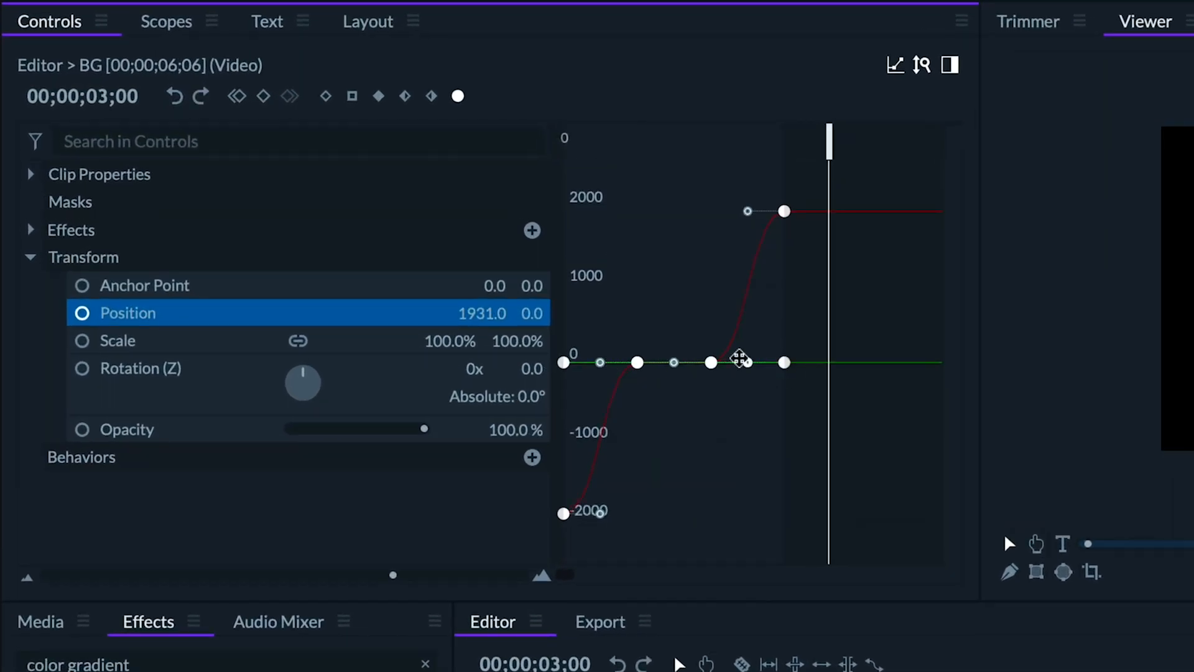
- Stretch the Bézier handles on both Position keyframes for a stronger ease in and out
left_click_drag(740, 362, 636, 364)
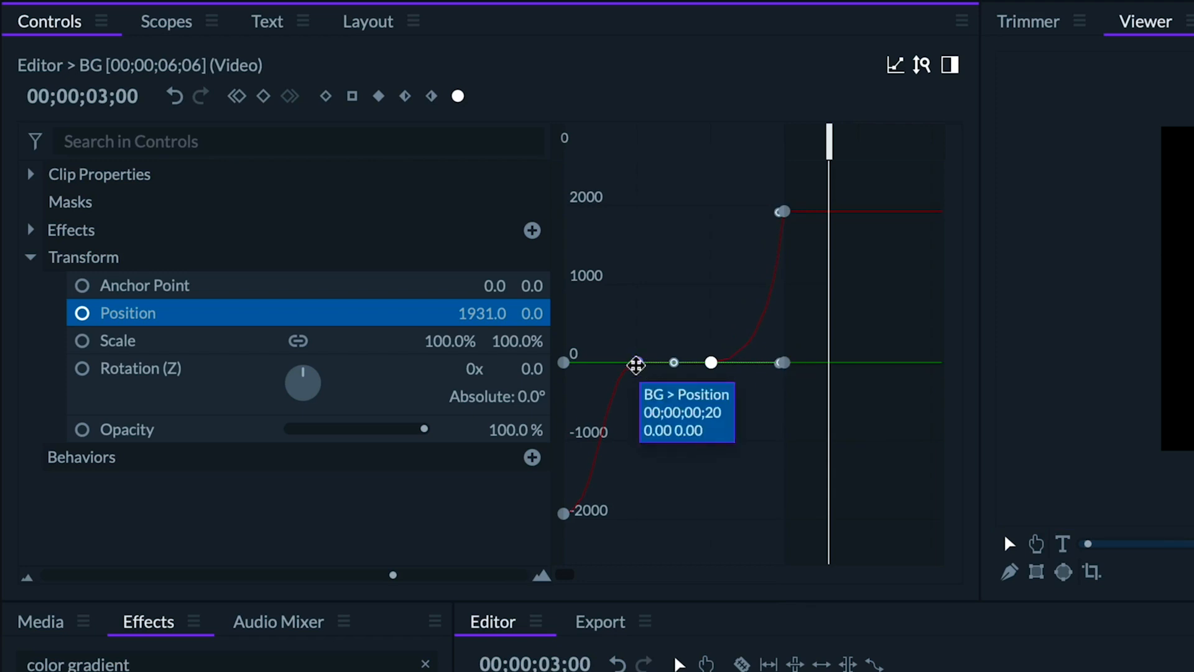
left_click_drag(636, 363, 781, 364)
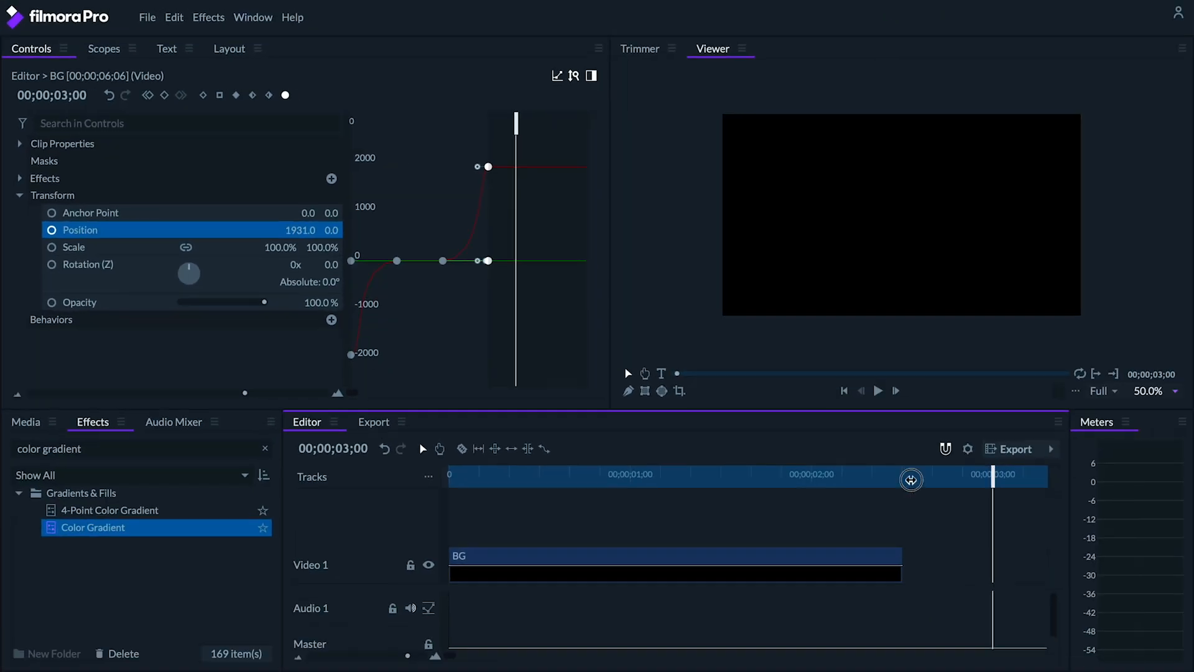
left_click(843, 389)
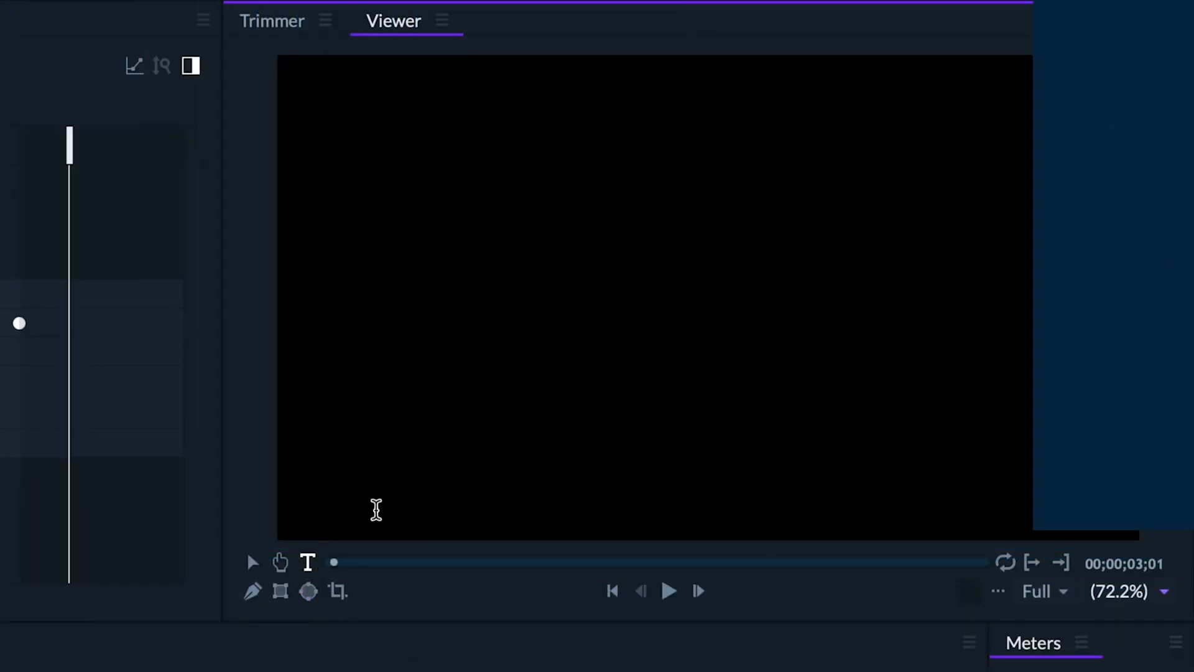
- Add a CUSTOM TRANSITION title at font size 107, centre-aligned and centred in the frame
type("c")
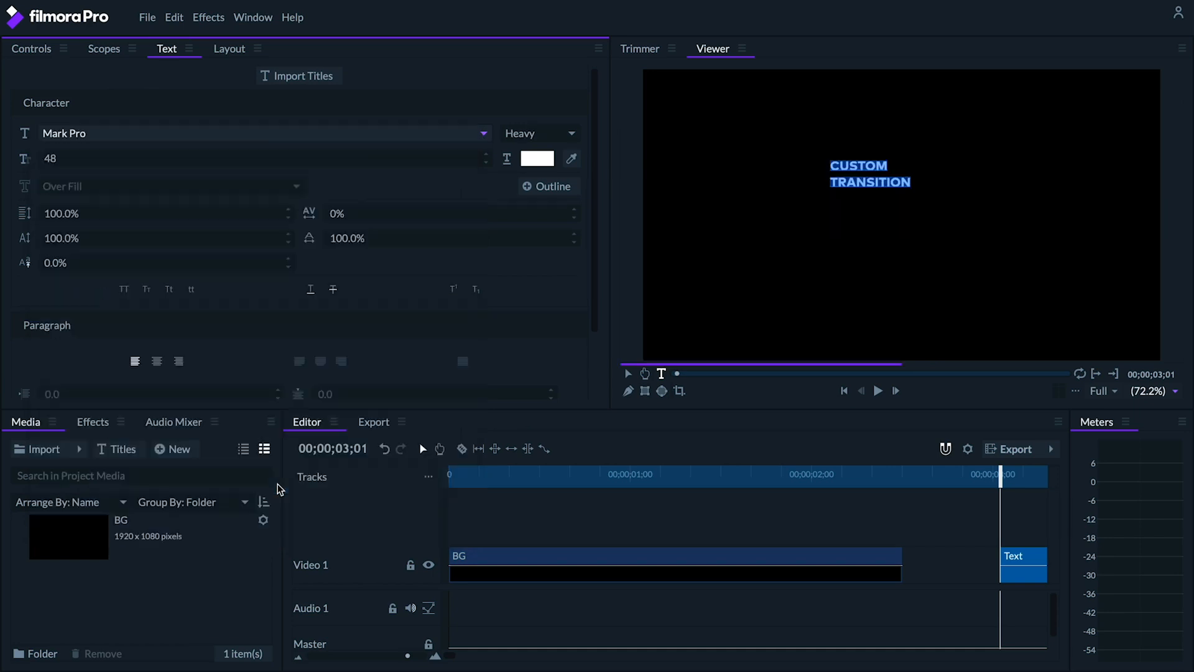
left_click(263, 158)
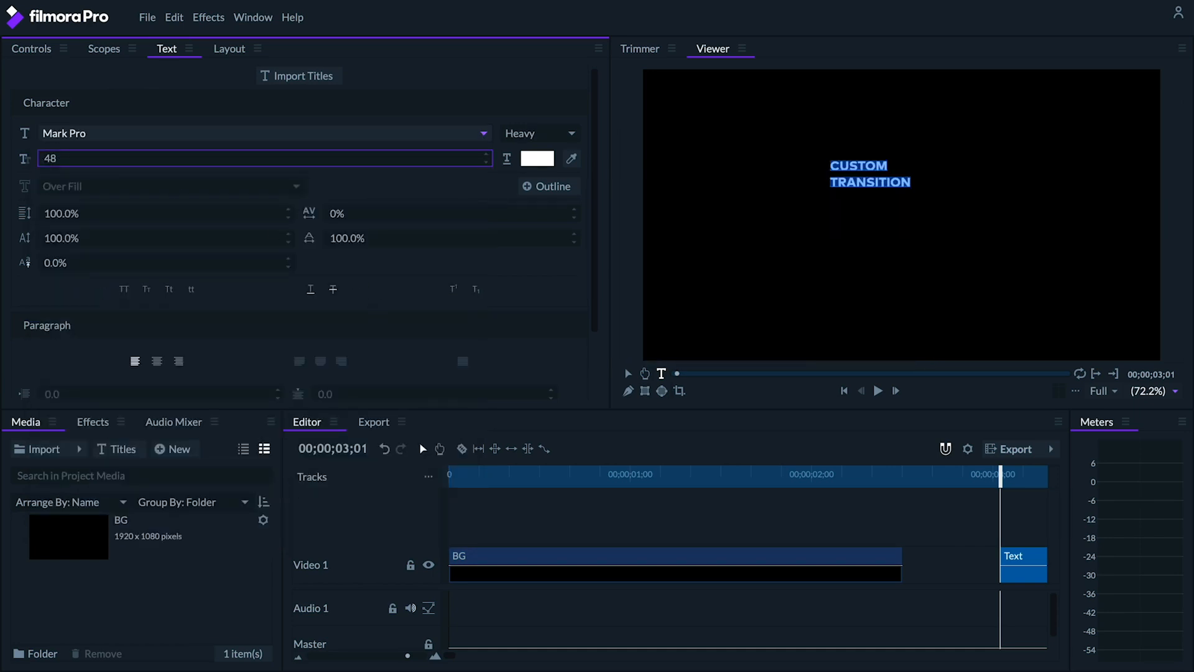
type("107")
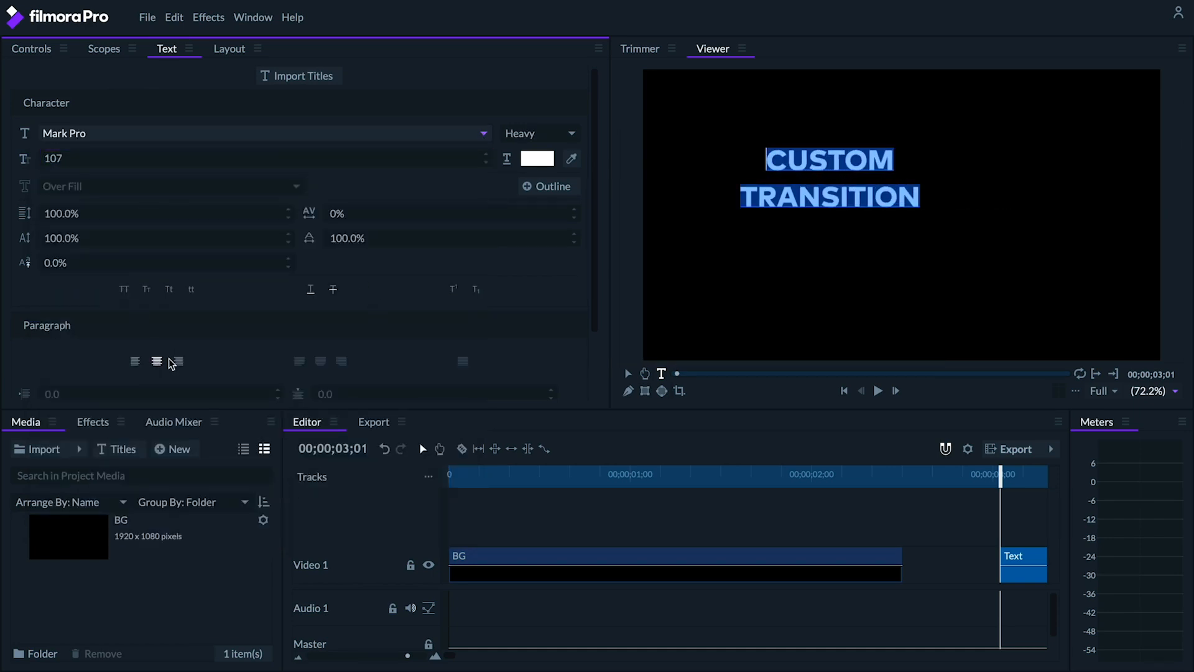
left_click(229, 48)
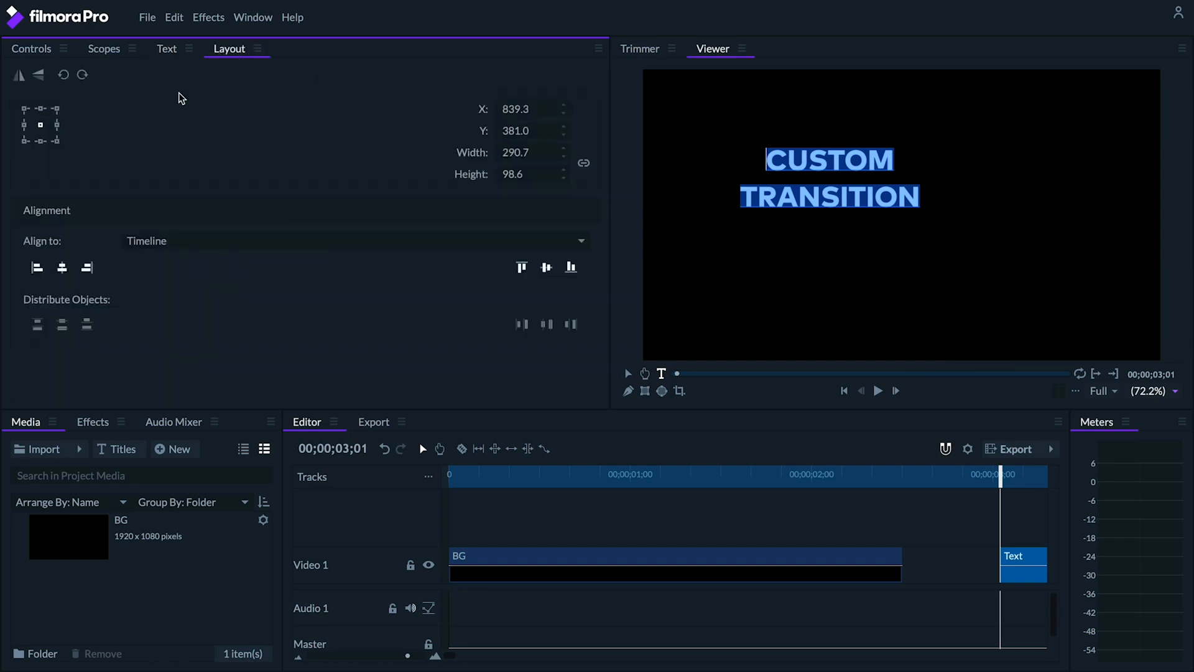
left_click(571, 268)
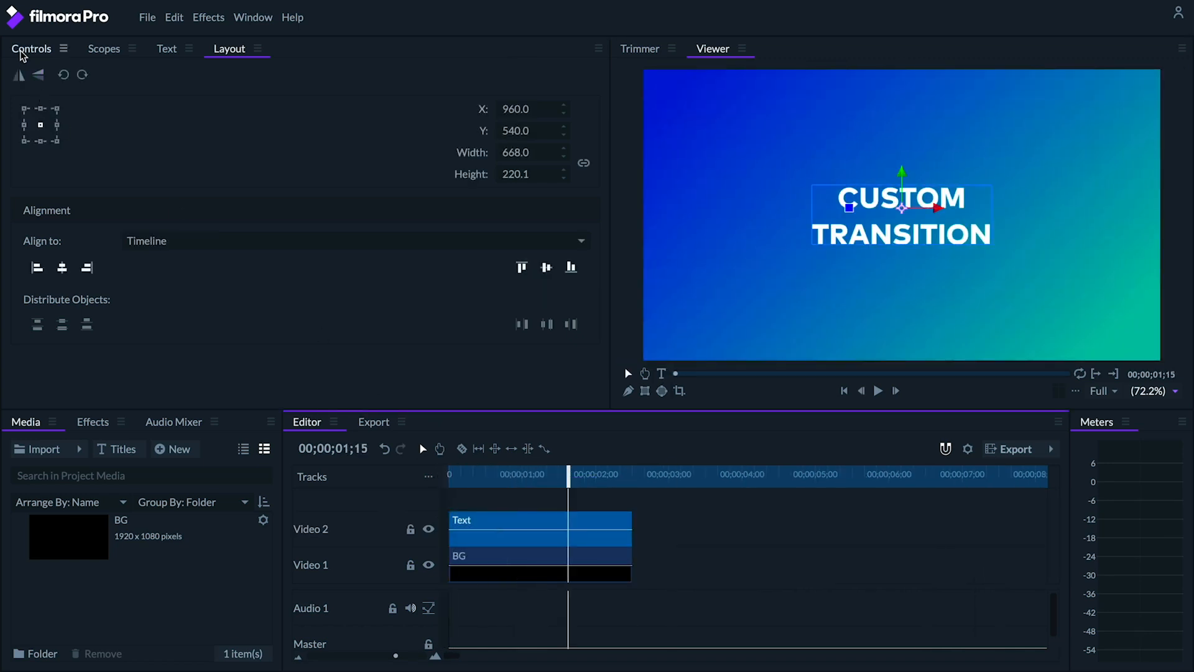
- Set the title's Opacity to 0% at the clip start and at an early frame
left_click(31, 48)
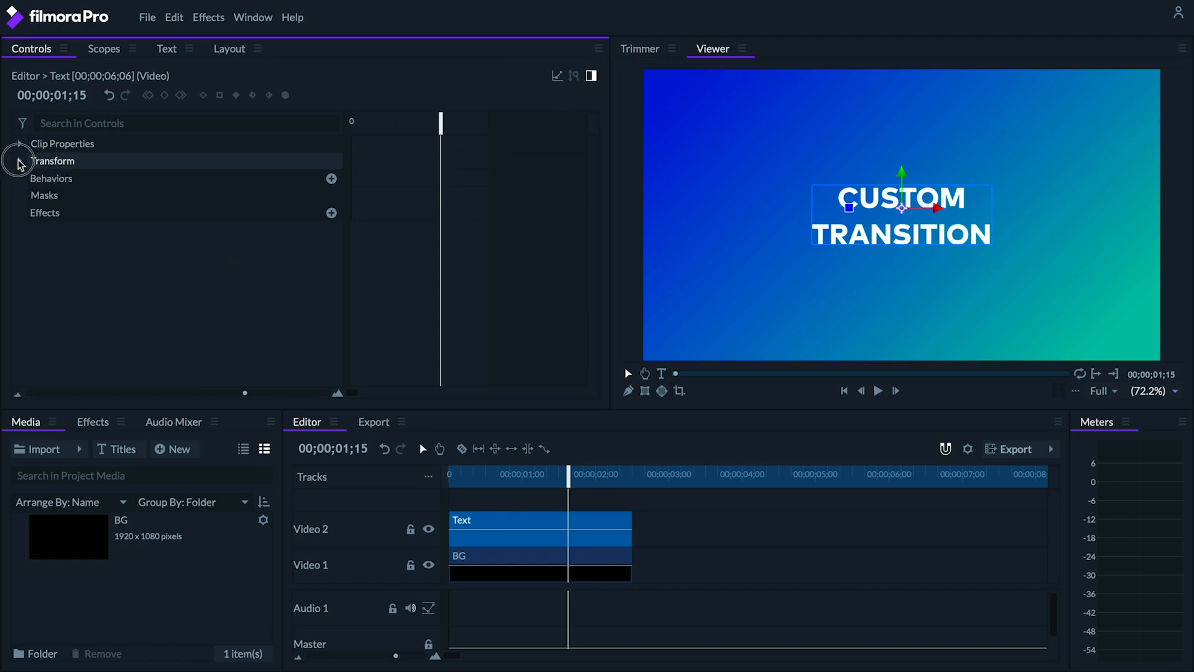
left_click(19, 160)
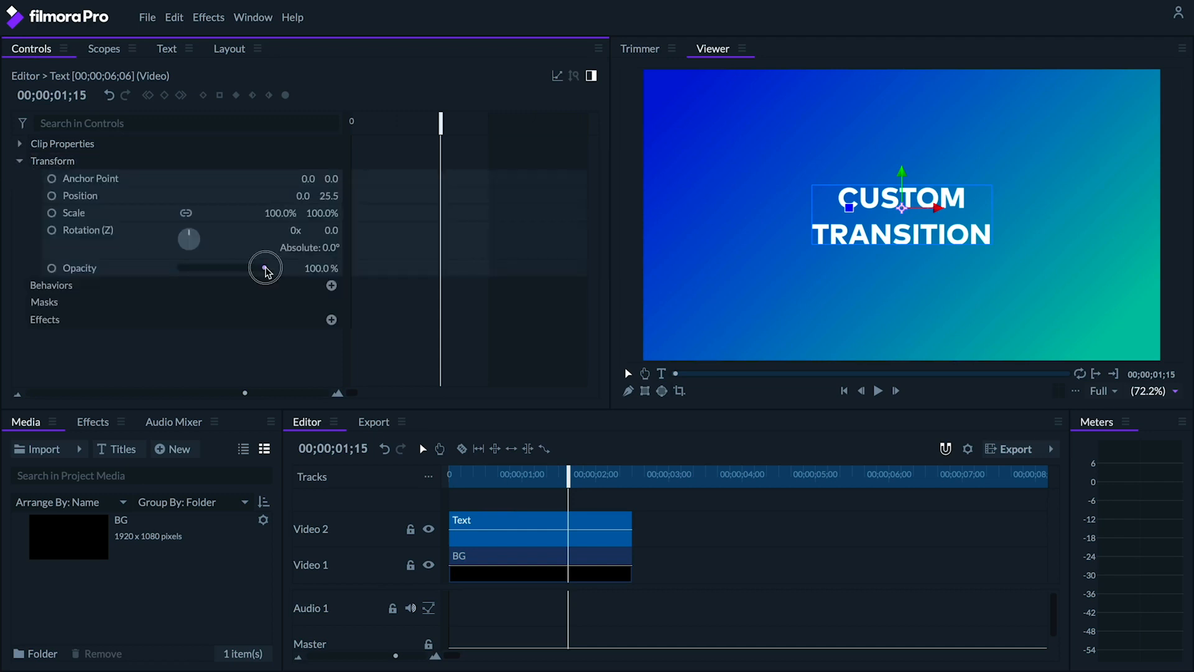
left_click_drag(265, 267, 181, 267)
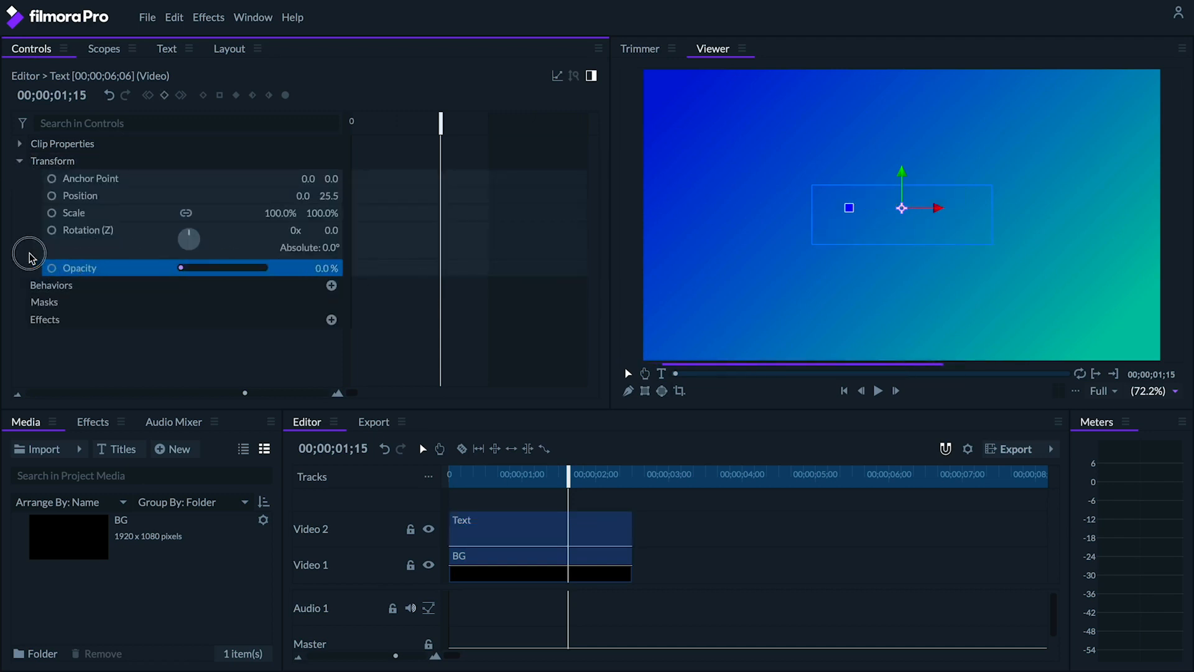
left_click_drag(567, 473, 468, 473)
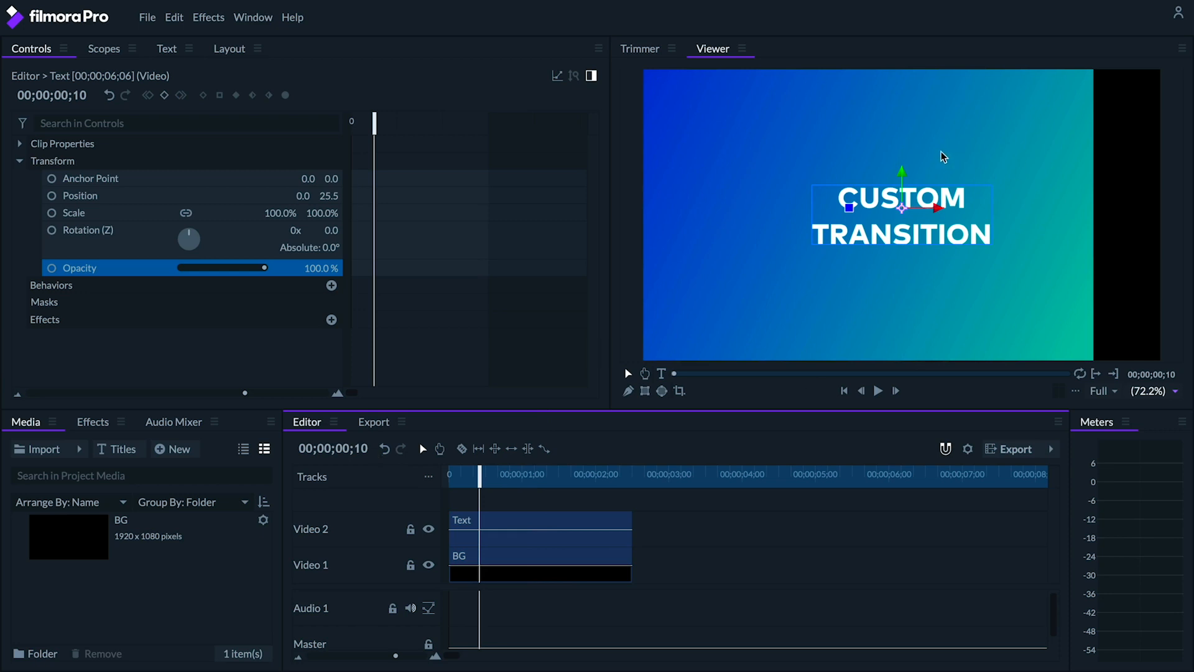
mouse_move(255, 289)
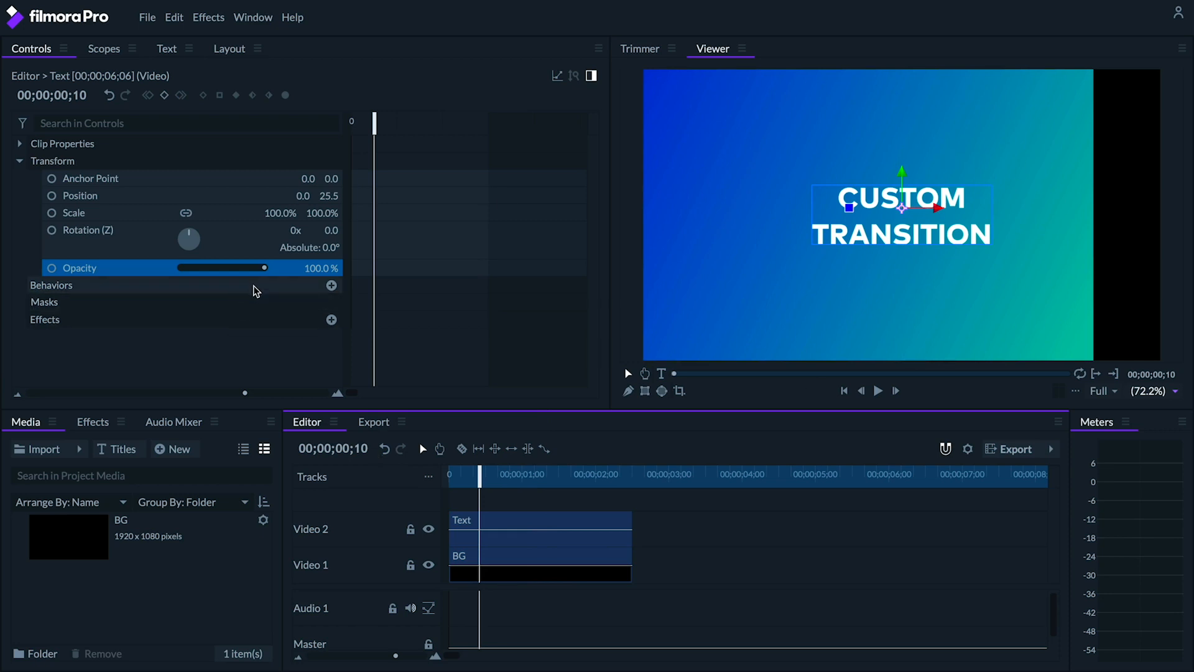
left_click_drag(264, 268, 180, 267)
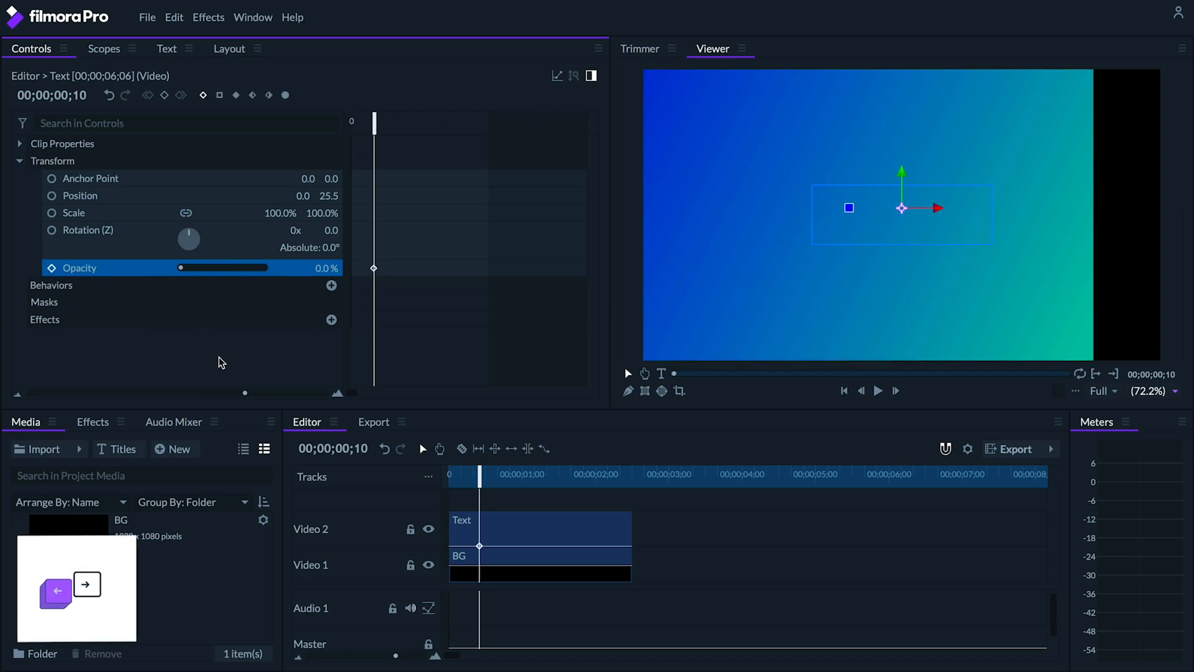
- A couple of frames later set Opacity to 100%, then move a few frames on
key("right")
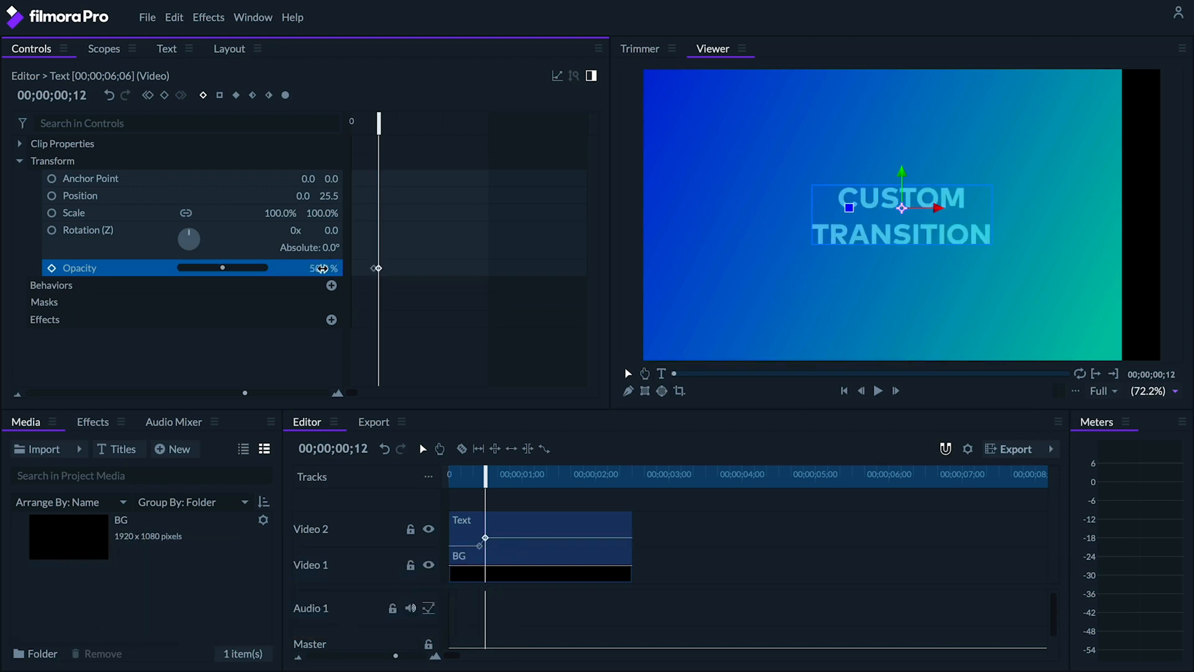
left_click(332, 268)
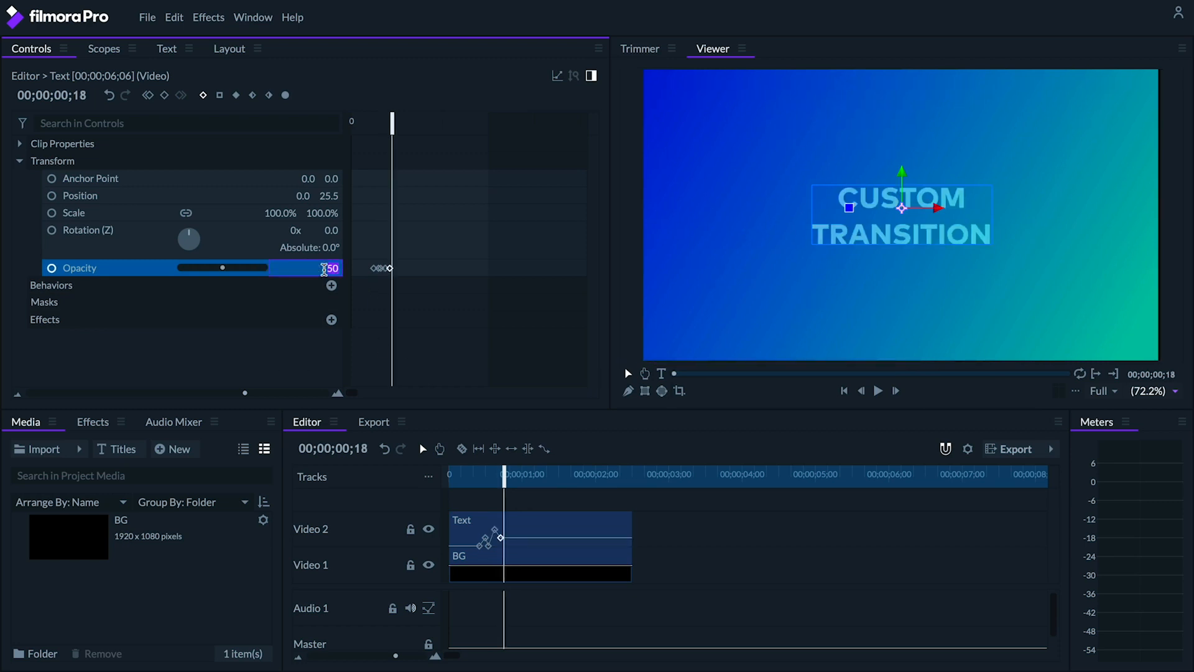
type("100.0 %")
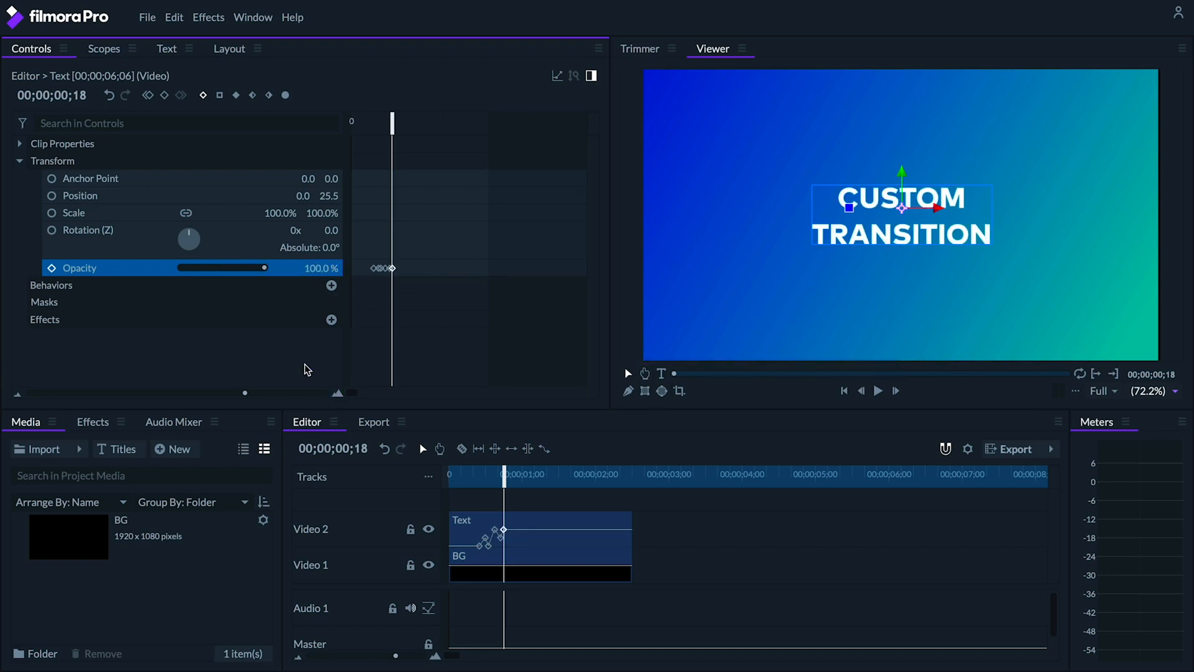
left_click_drag(391, 122, 379, 131)
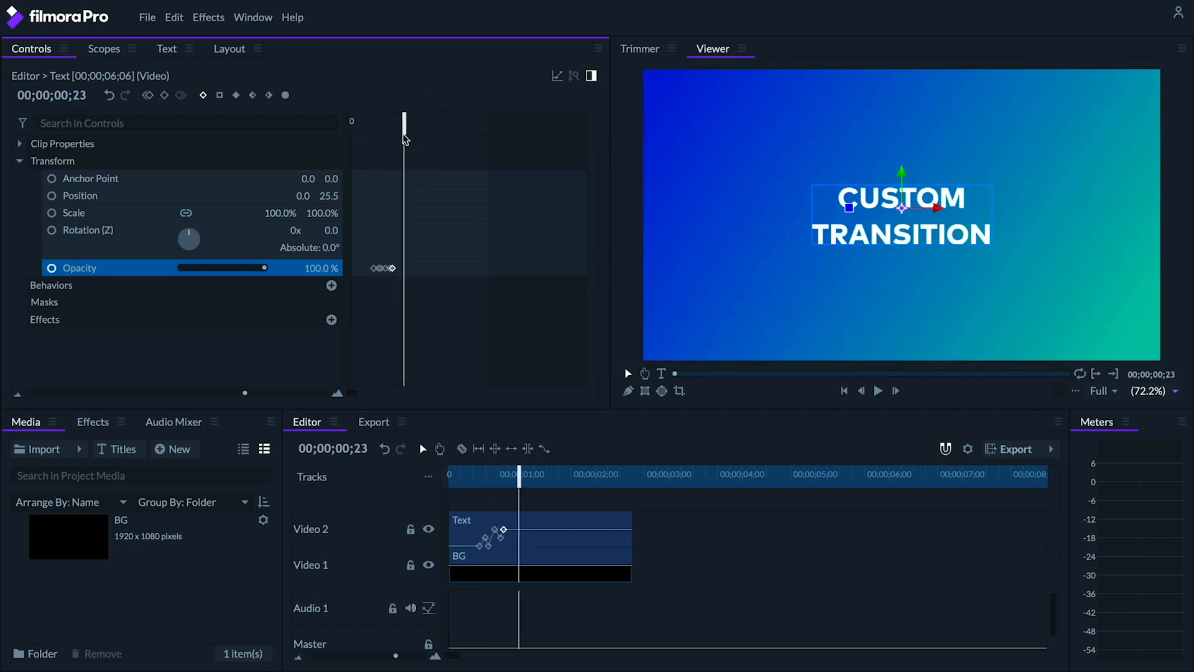
mouse_move(403, 243)
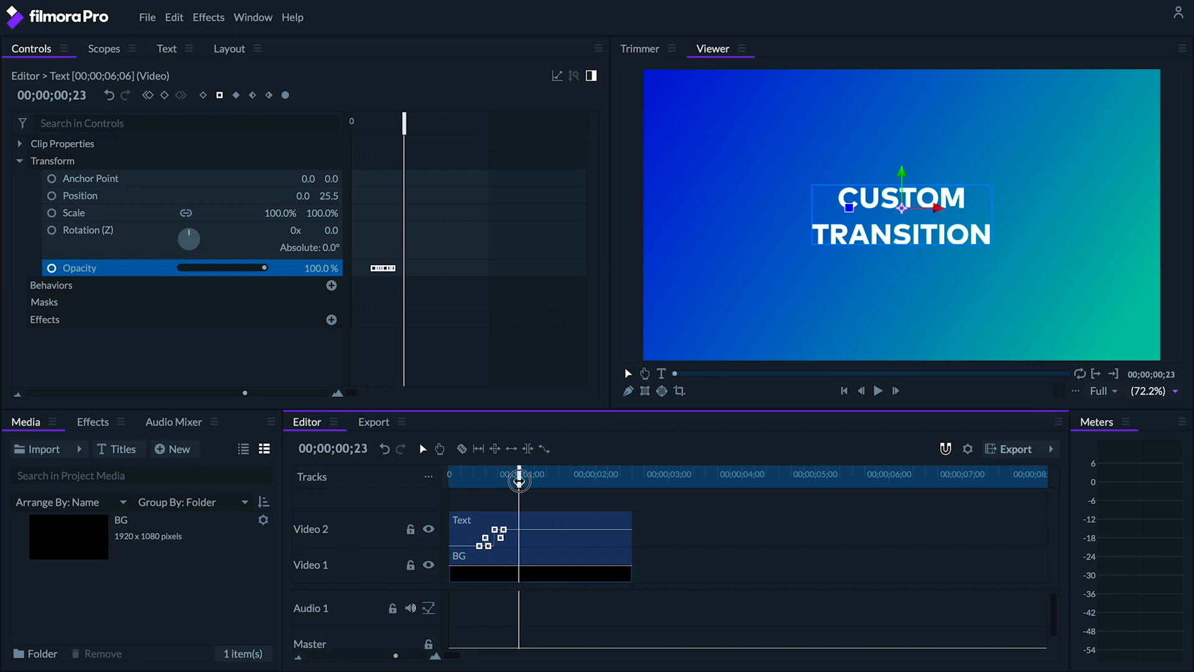
- Near the two-second mark keyframe Opacity at 100% then 0% and set those keyframes to Hold
left_click_drag(520, 480, 512, 481)
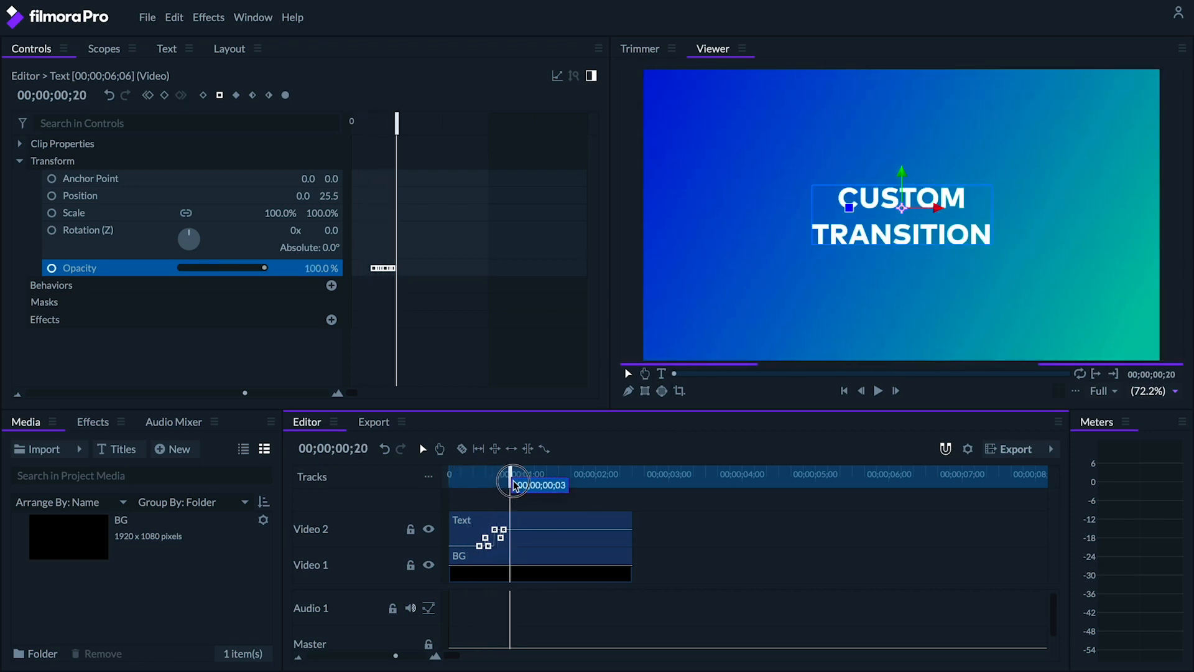
left_click_drag(511, 484, 576, 484)
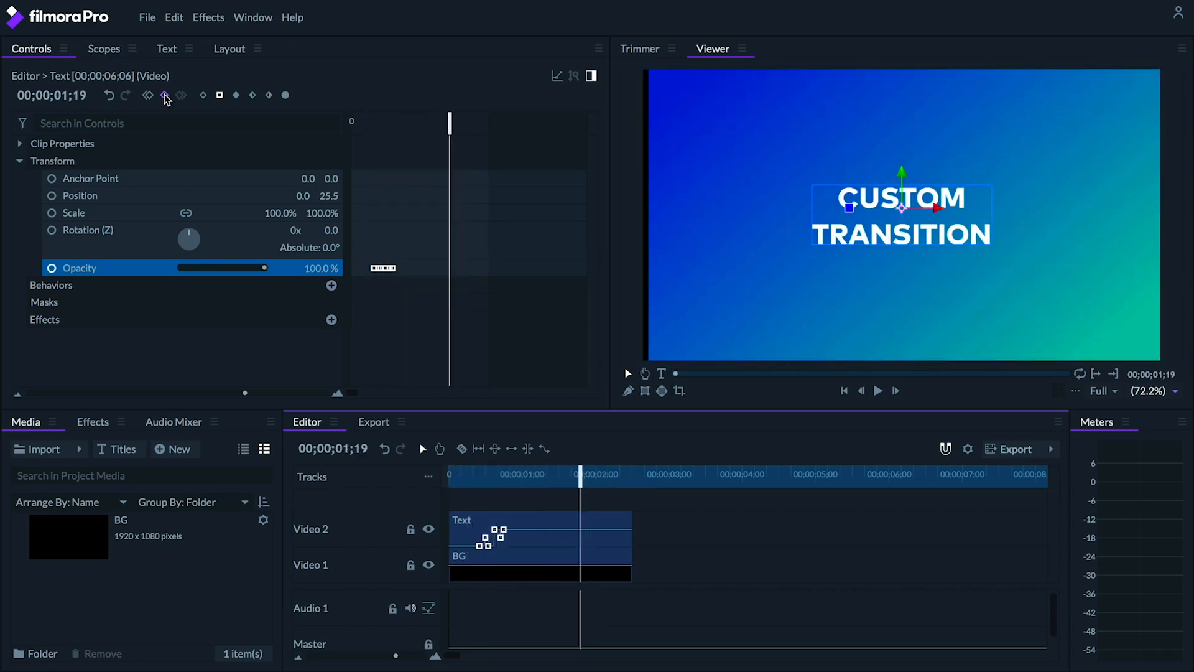
left_click(164, 95)
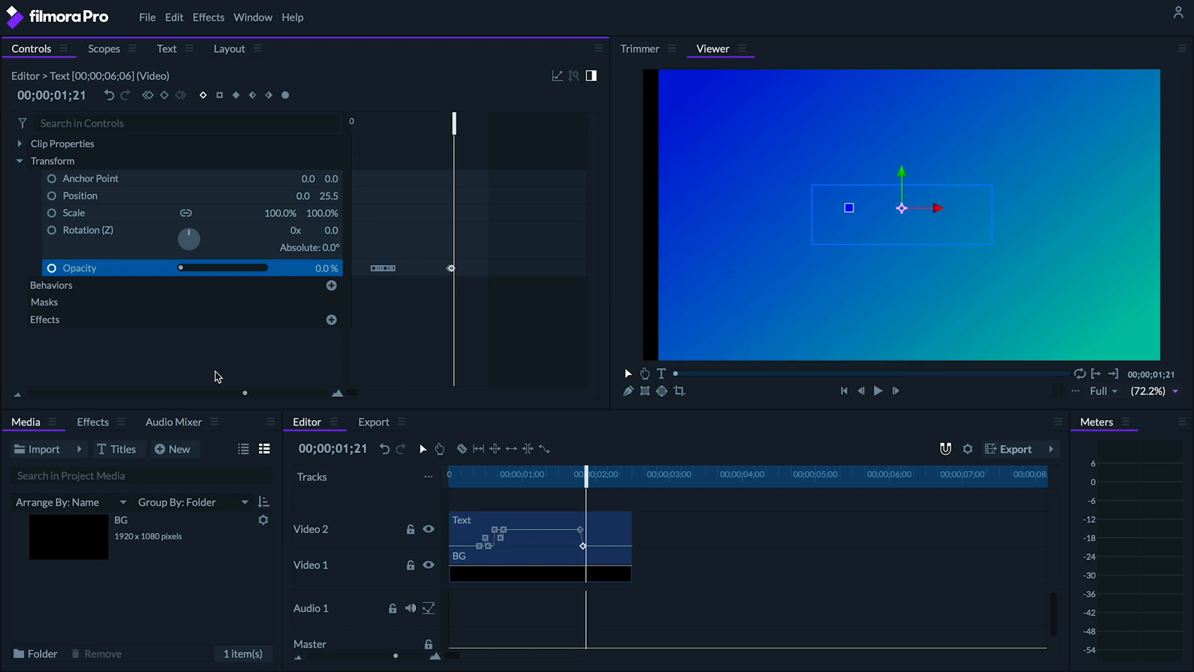
type("100")
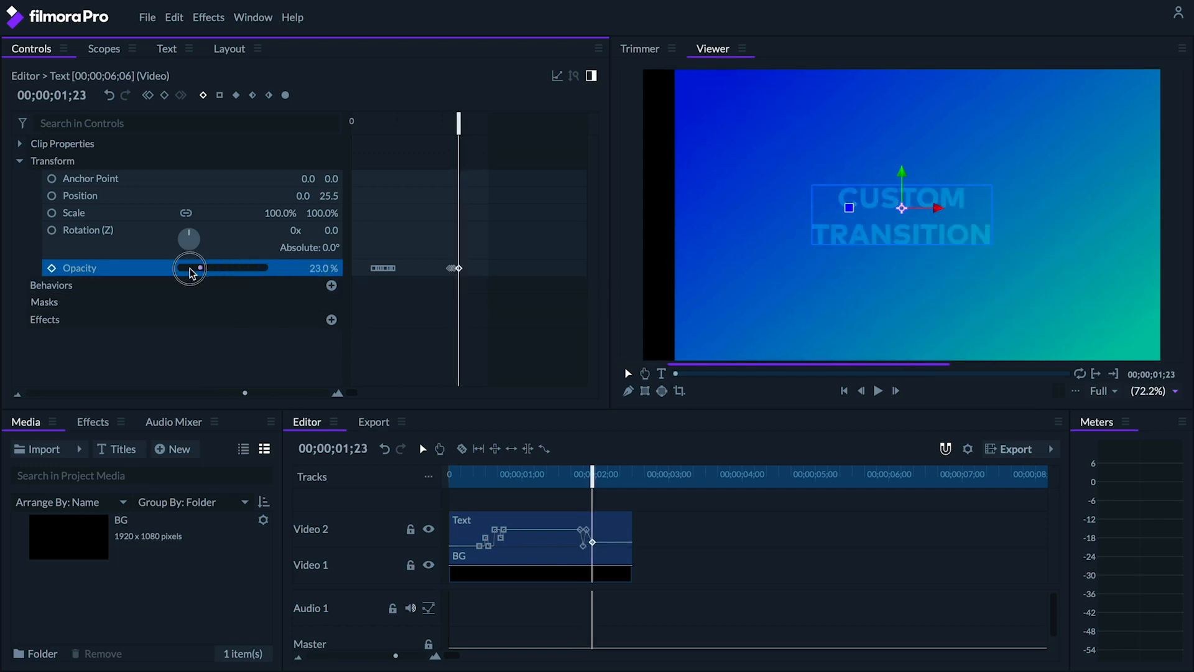
left_click_drag(198, 268, 179, 267)
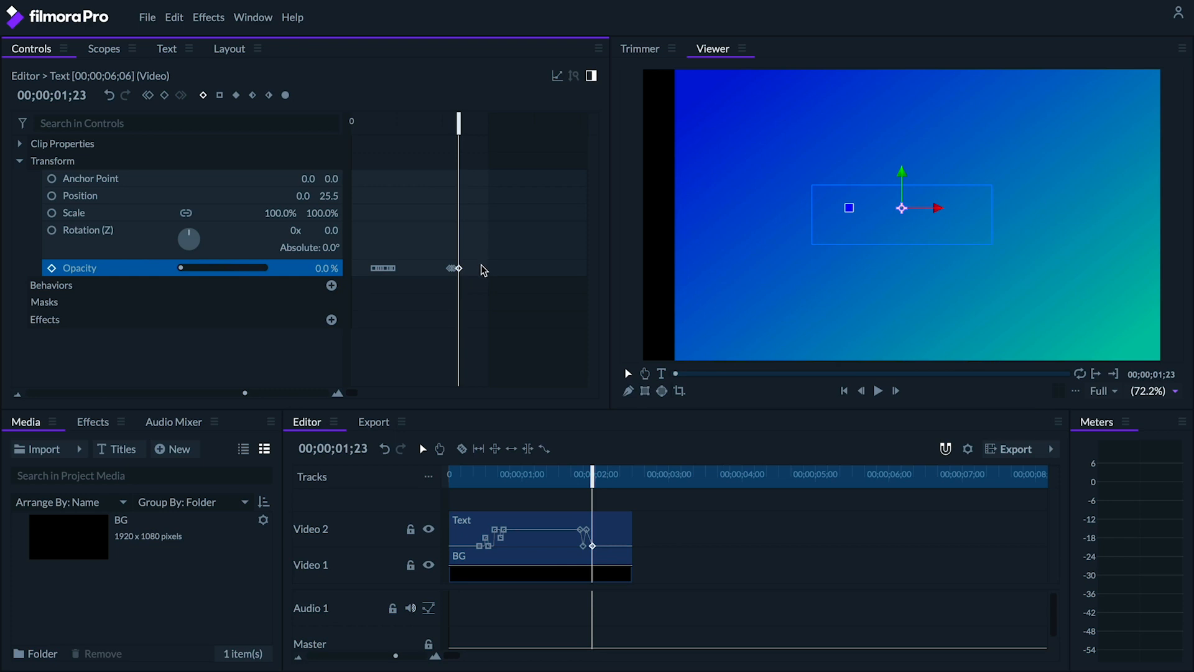
left_click(219, 94)
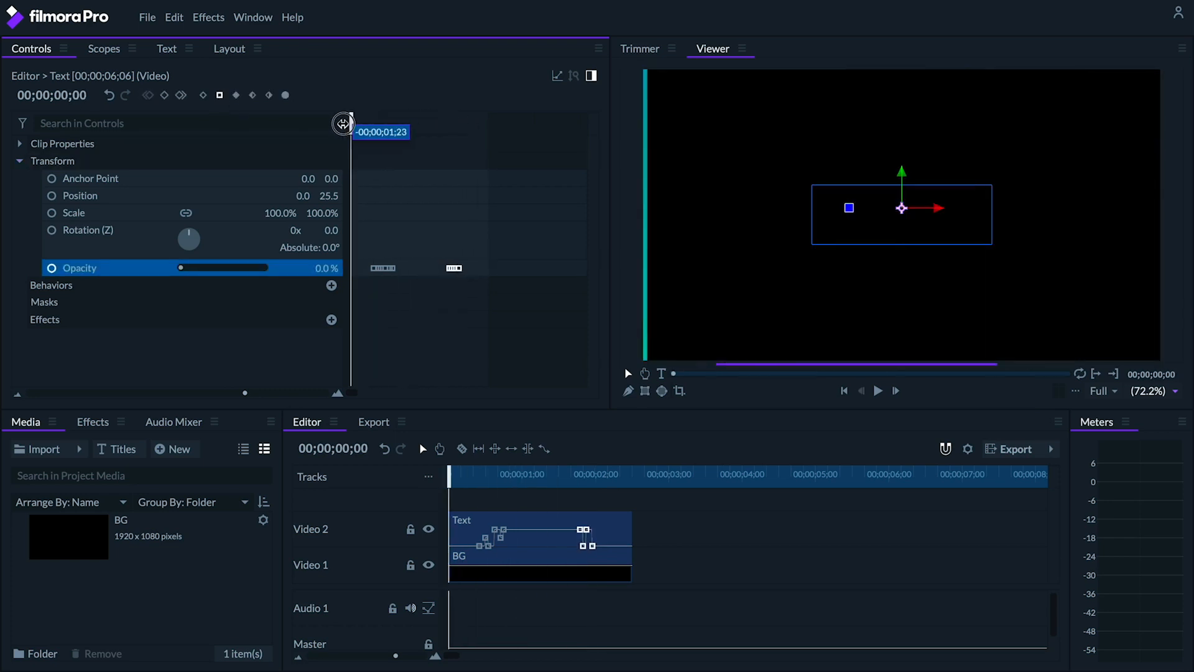
left_click(877, 389)
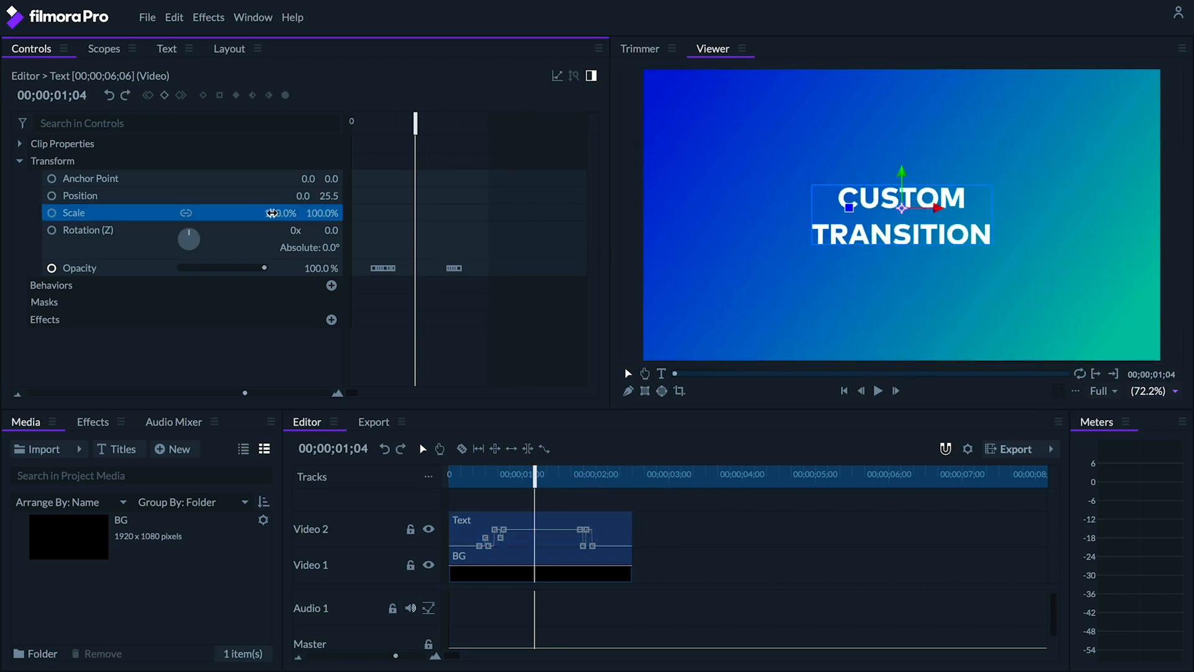
- Keyframe the title's Scale from 100% at the start to 140% around one second
left_click_drag(535, 474, 507, 474)
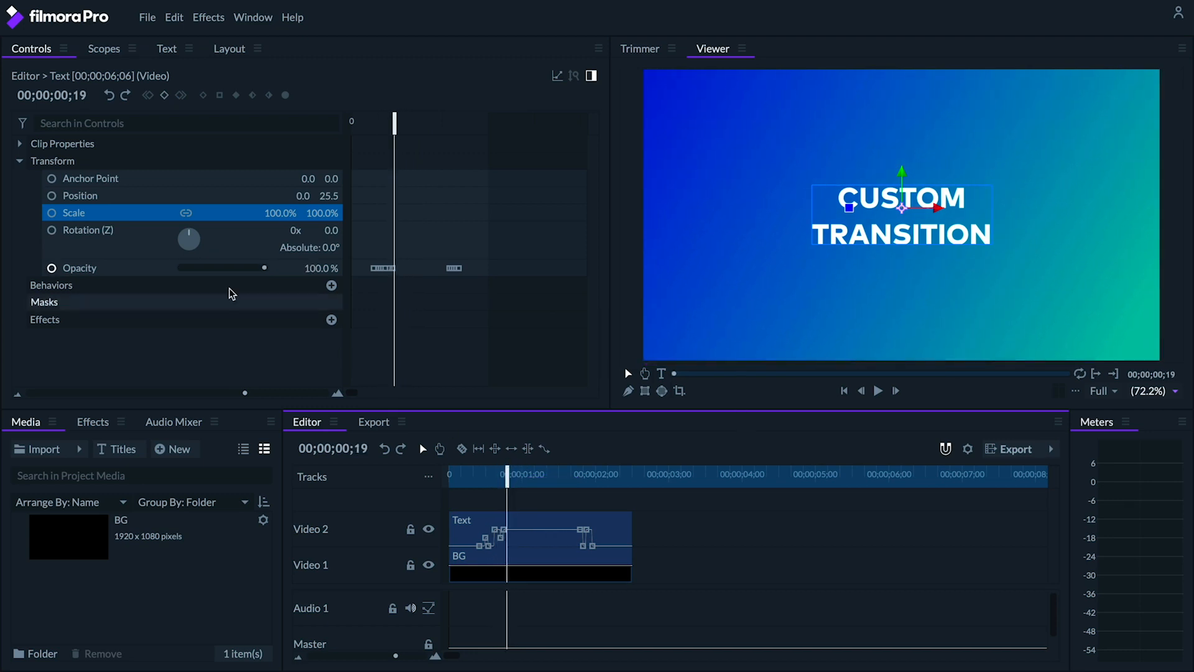
left_click(51, 212)
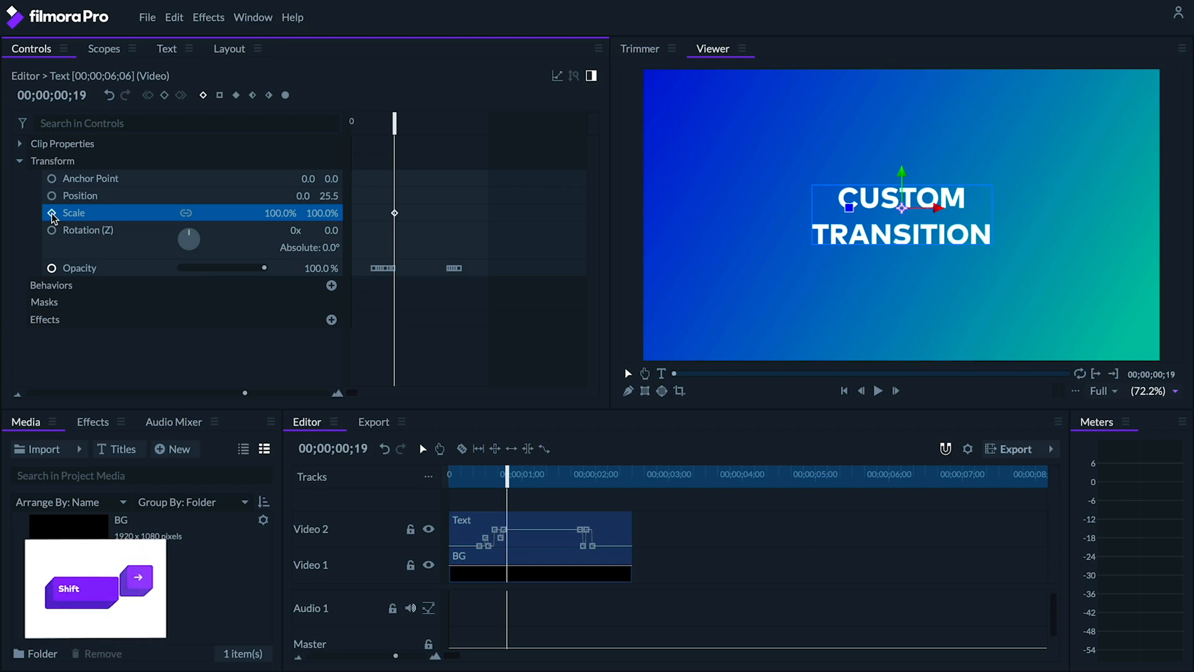
key("shift+right")
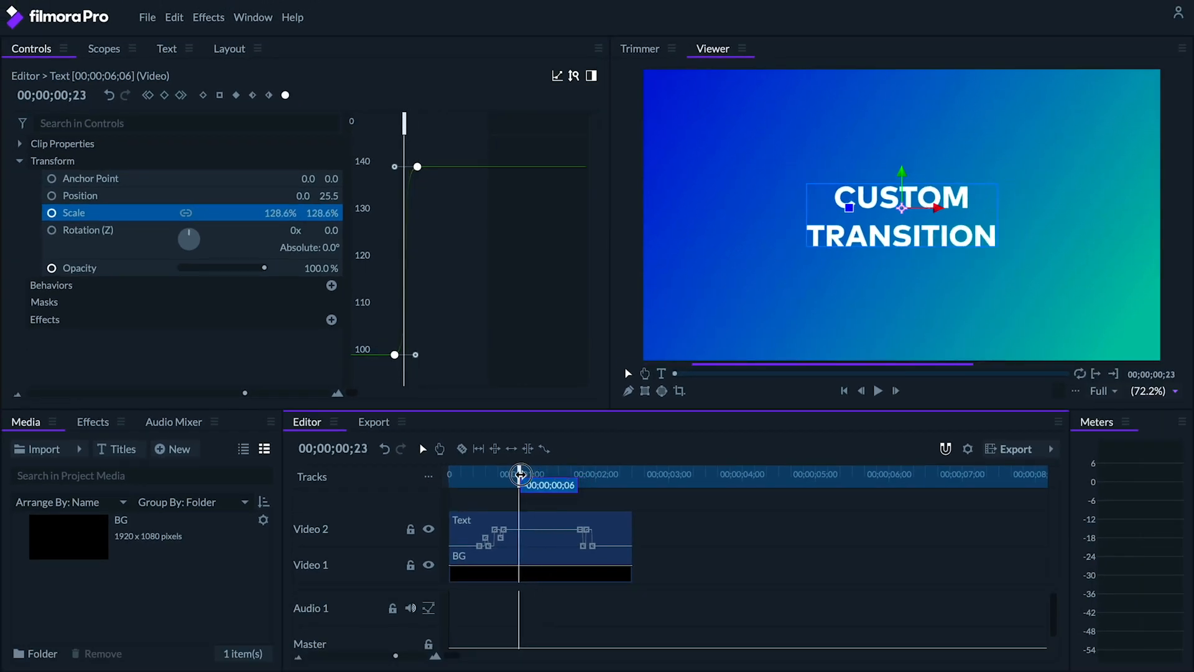
left_click(878, 389)
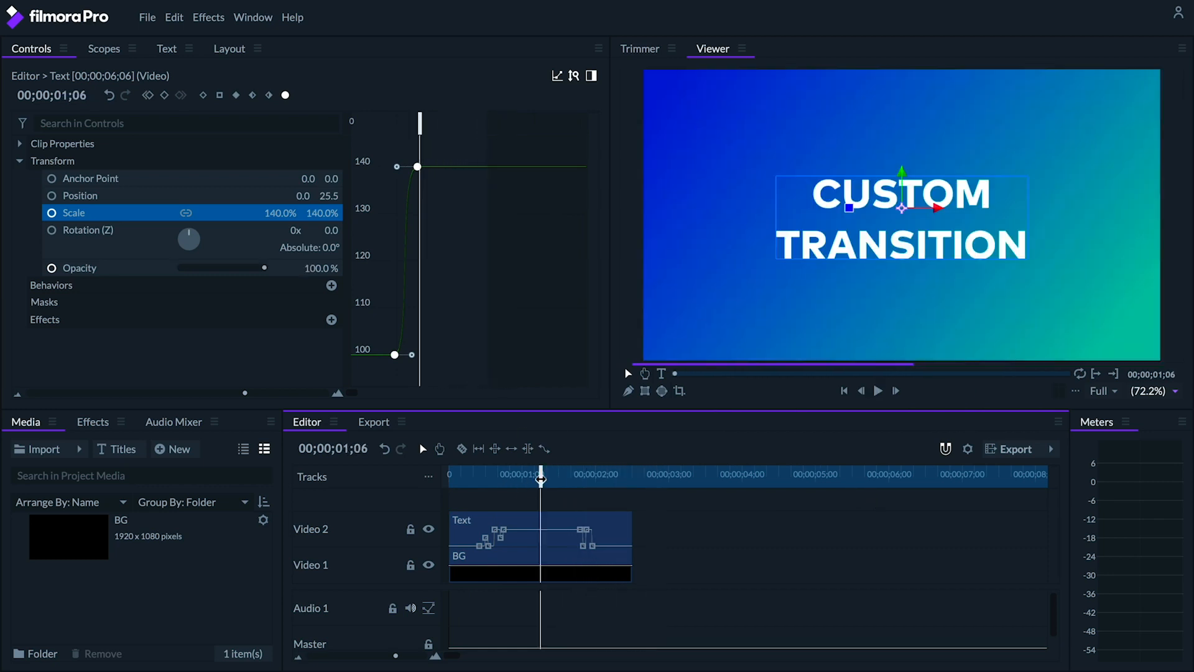
left_click(93, 422)
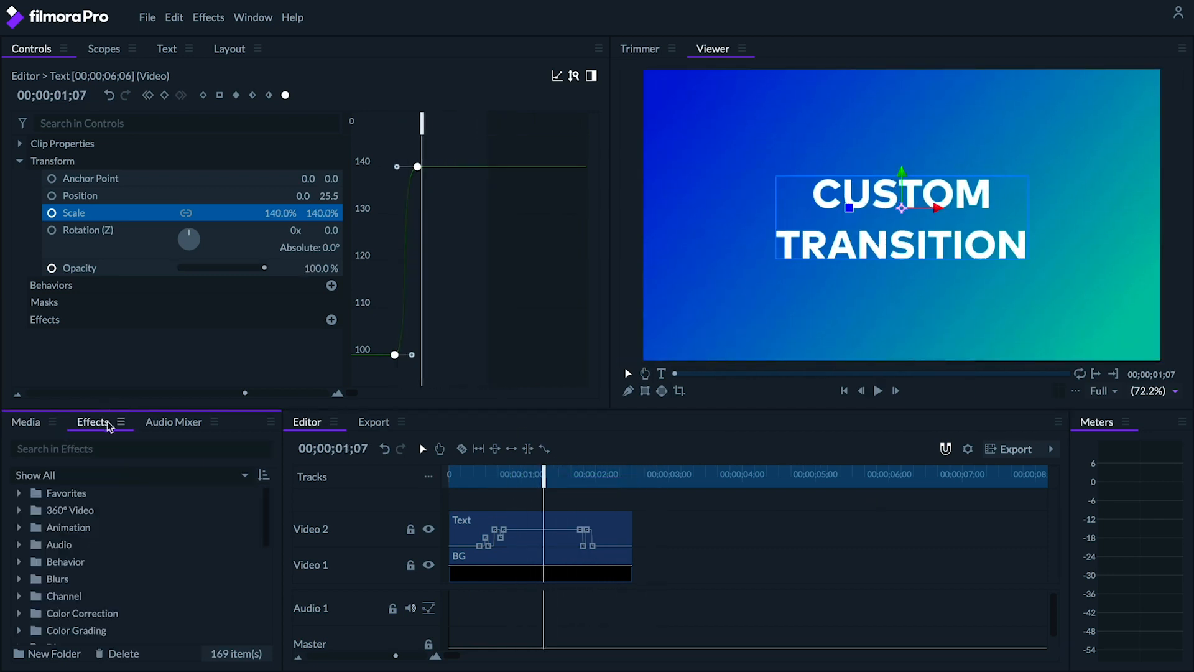
- Apply Perspective Warp to the title, keyframing Swing at -36 and Roll at frame zero
type("perspe")
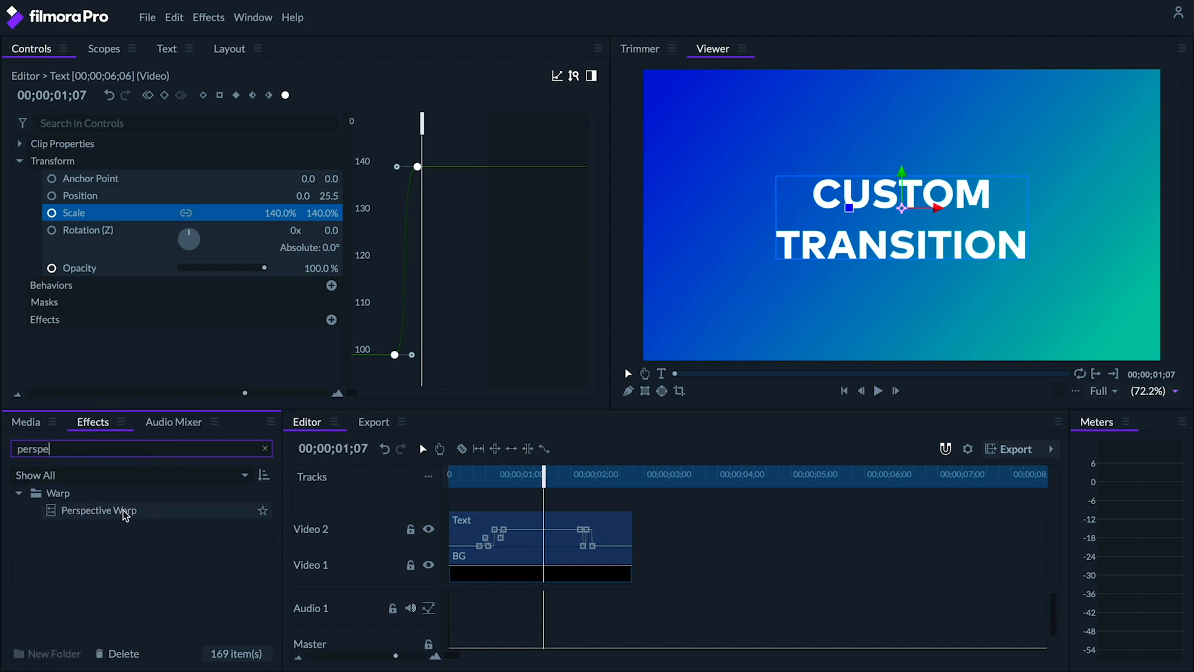
double_click(97, 510)
type("-36")
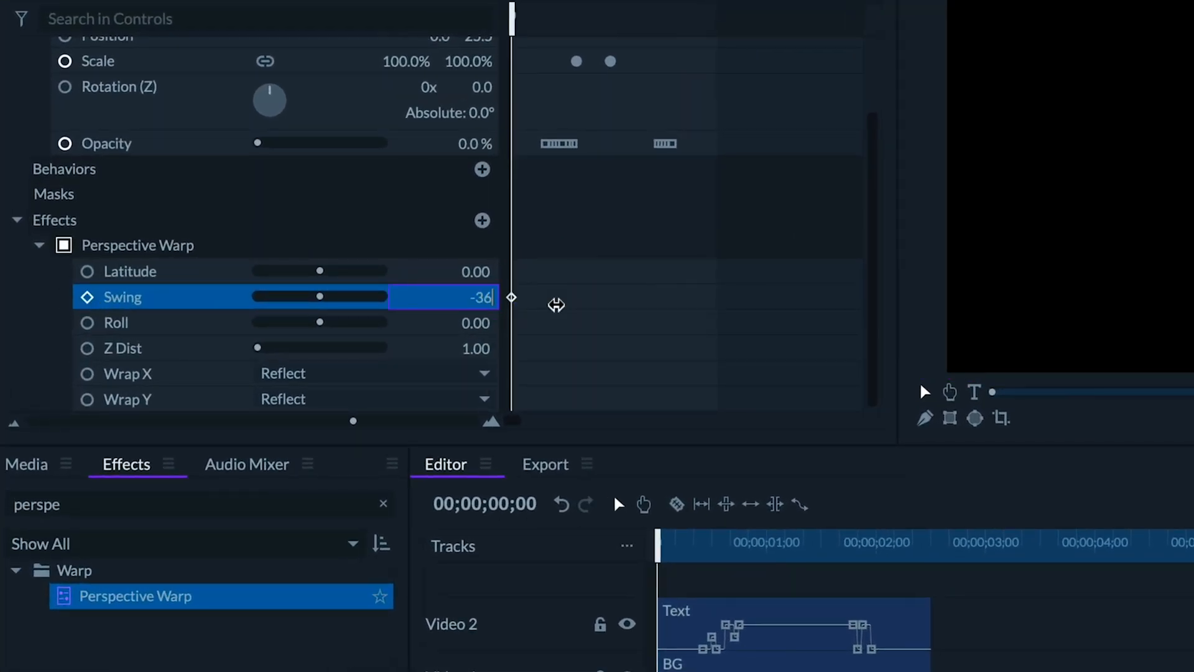
left_click(449, 322)
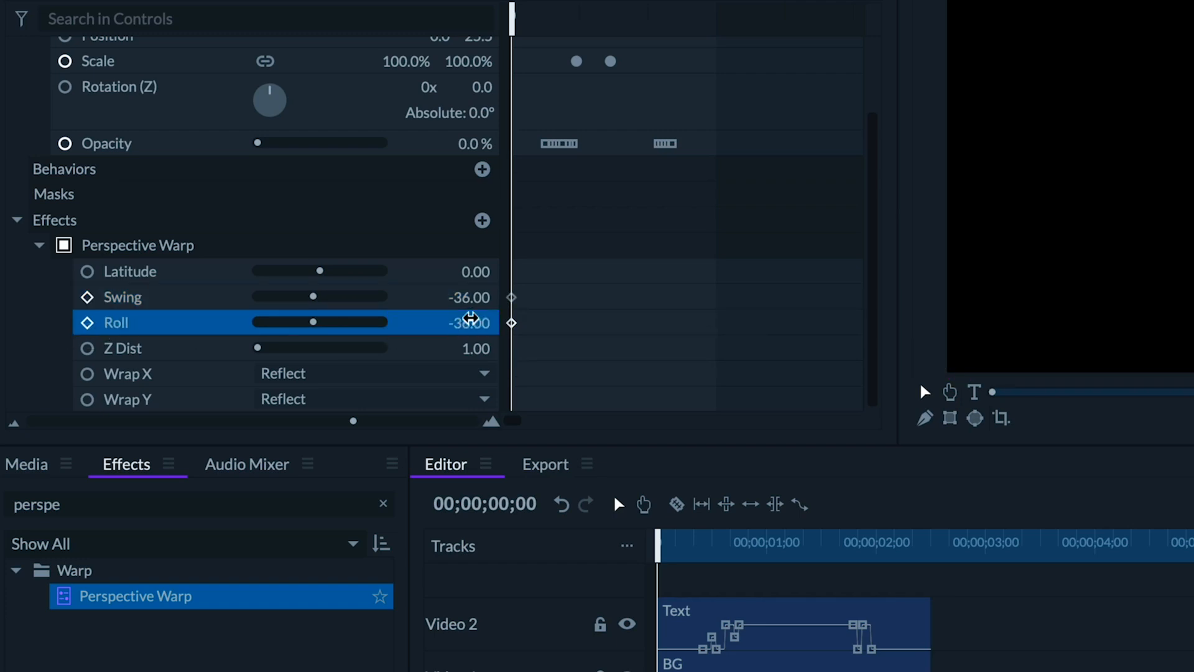
double_click(475, 271)
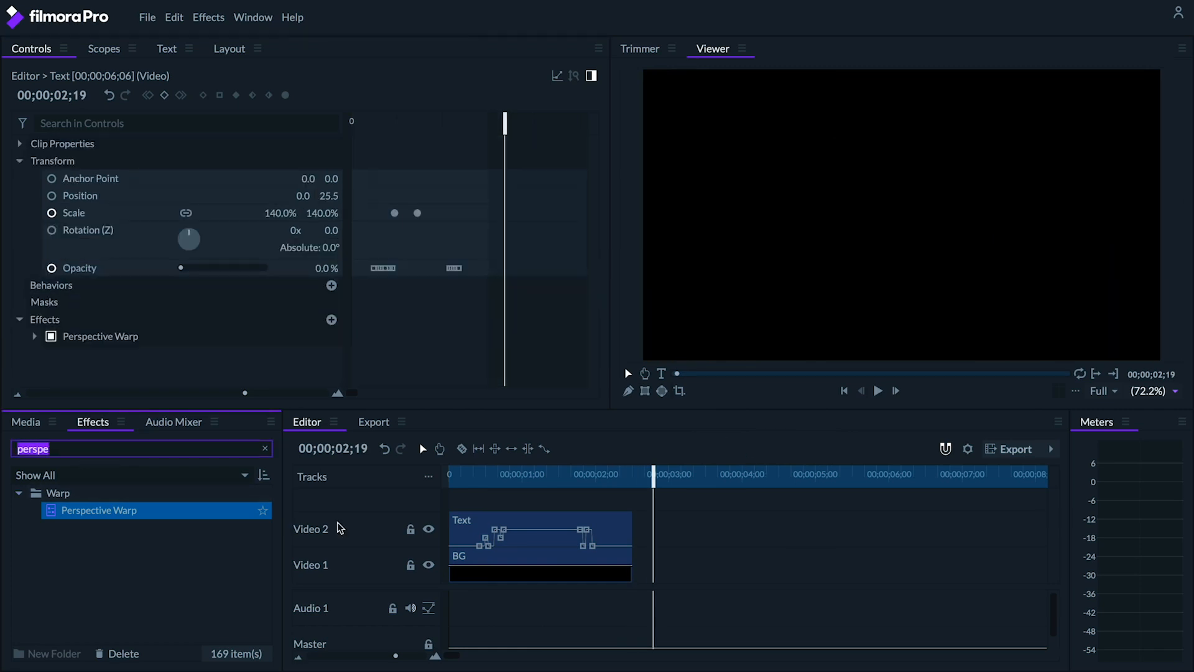
- Apply Blur to the title with Radius keyframed from 0 to 10 px around one second
type("blur")
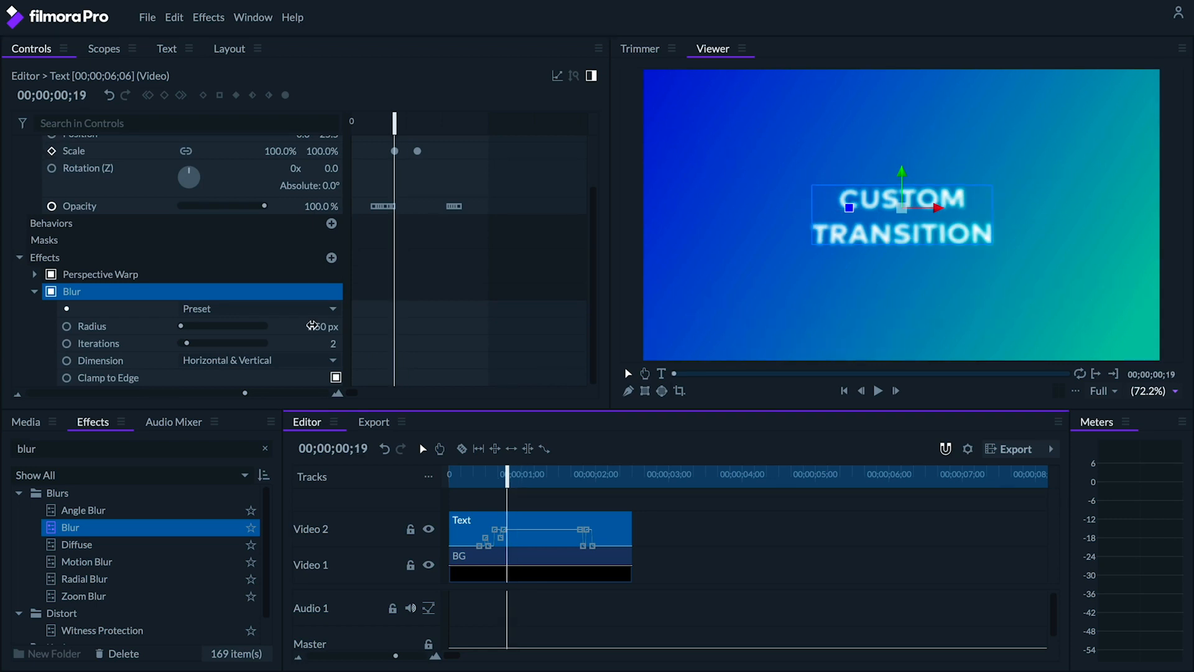
left_click_drag(312, 326, 181, 326)
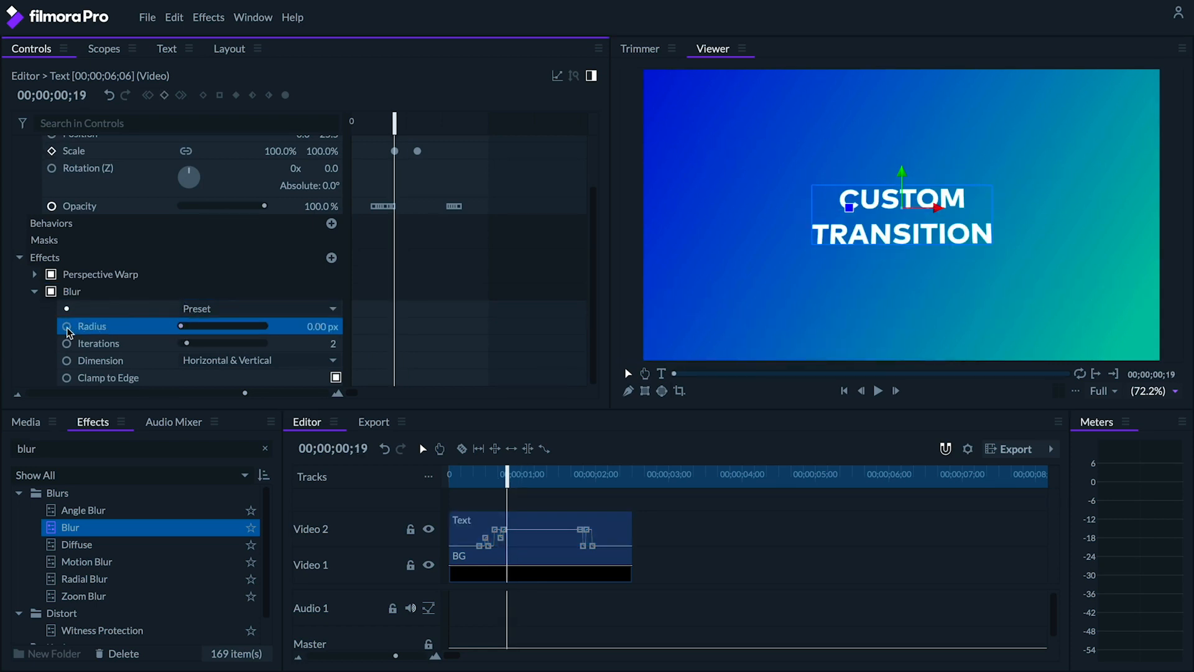
left_click(51, 326)
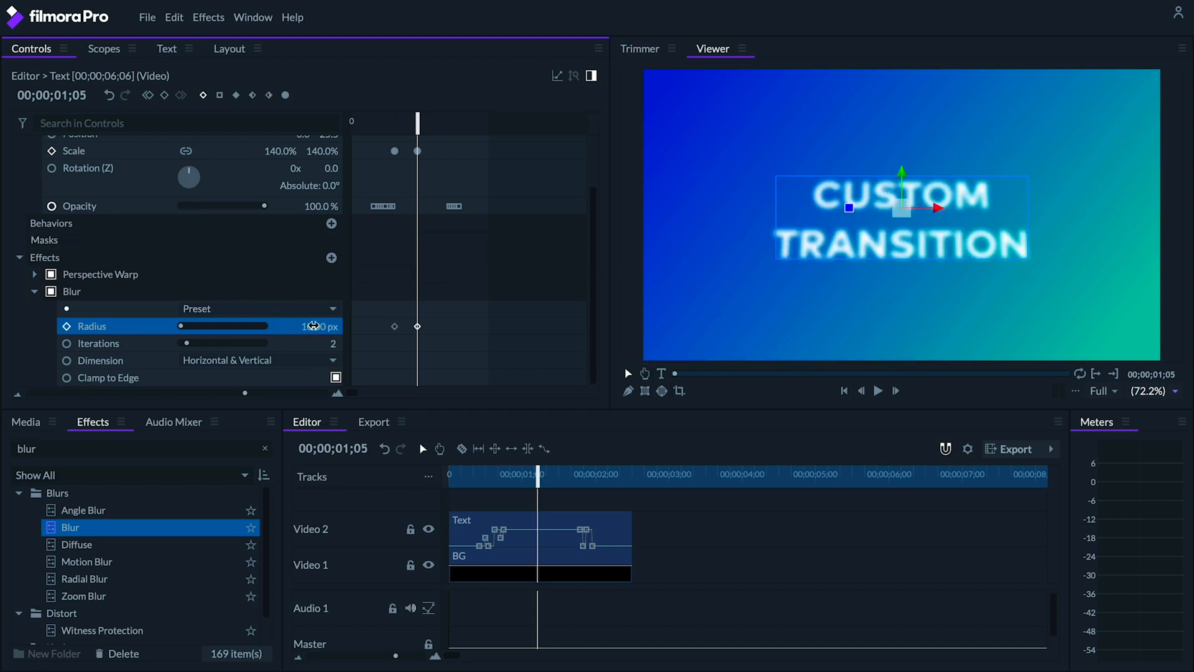
left_click_drag(418, 121, 427, 120)
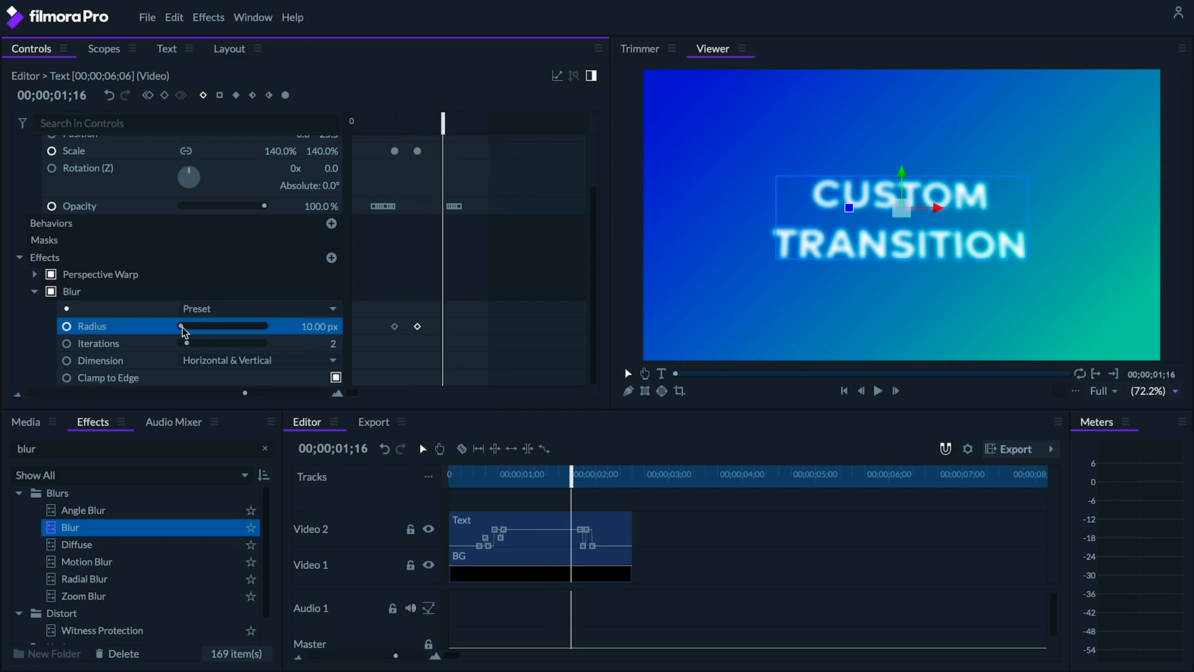
left_click_drag(204, 326, 176, 326)
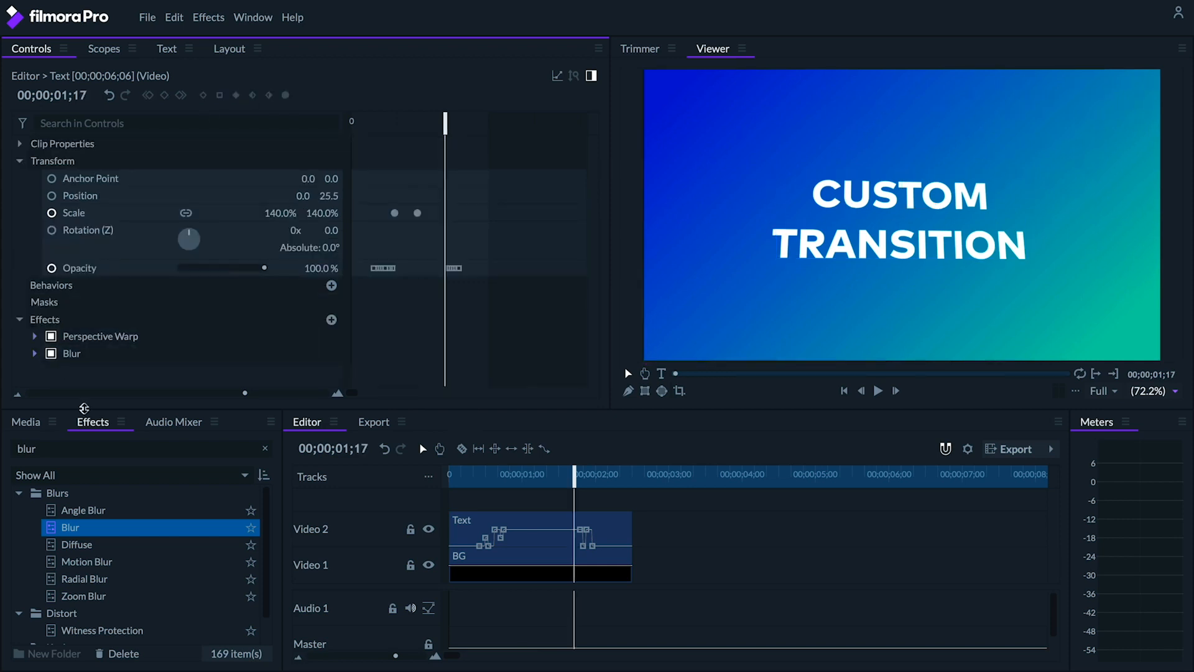
- Apply a cyan Neon Glow: Intensity 0.6, Blend Add, Expansion 5, Radius 30
type("neon")
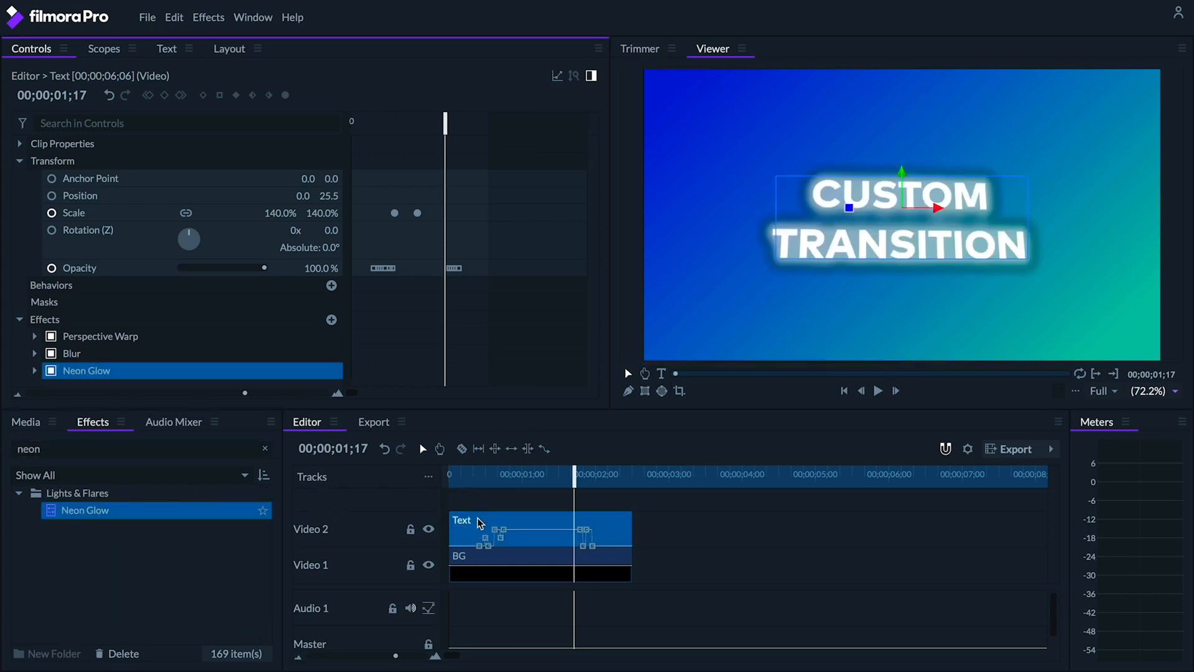
left_click(35, 371)
type("0.6")
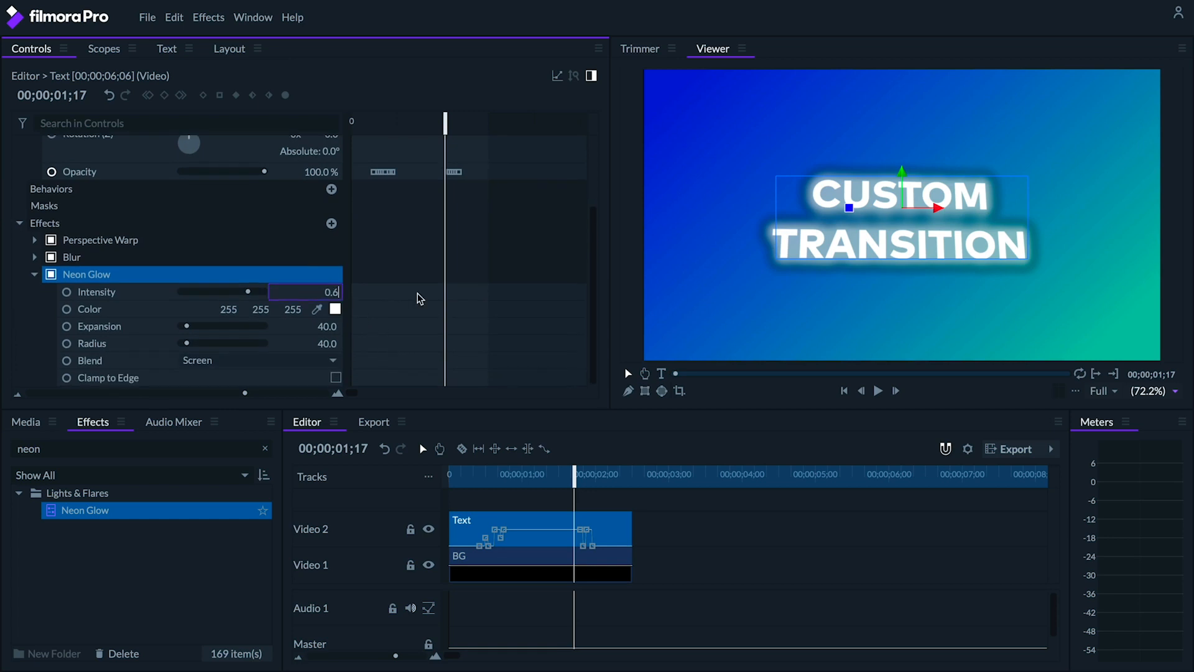
left_click(334, 310)
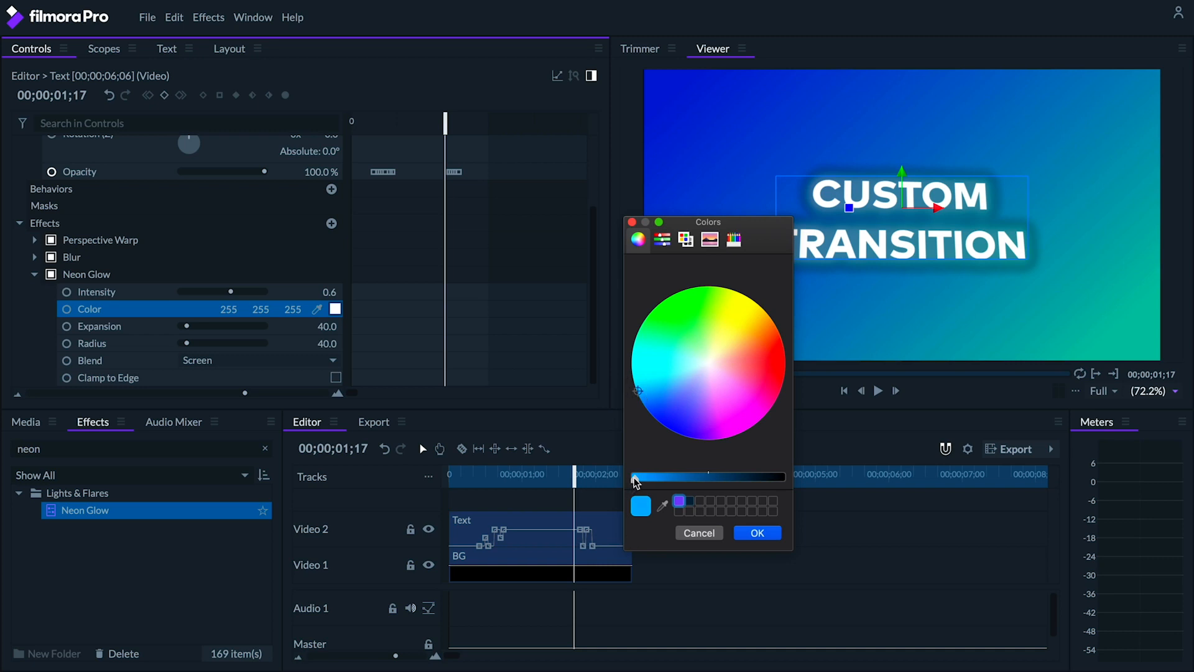
left_click(756, 533)
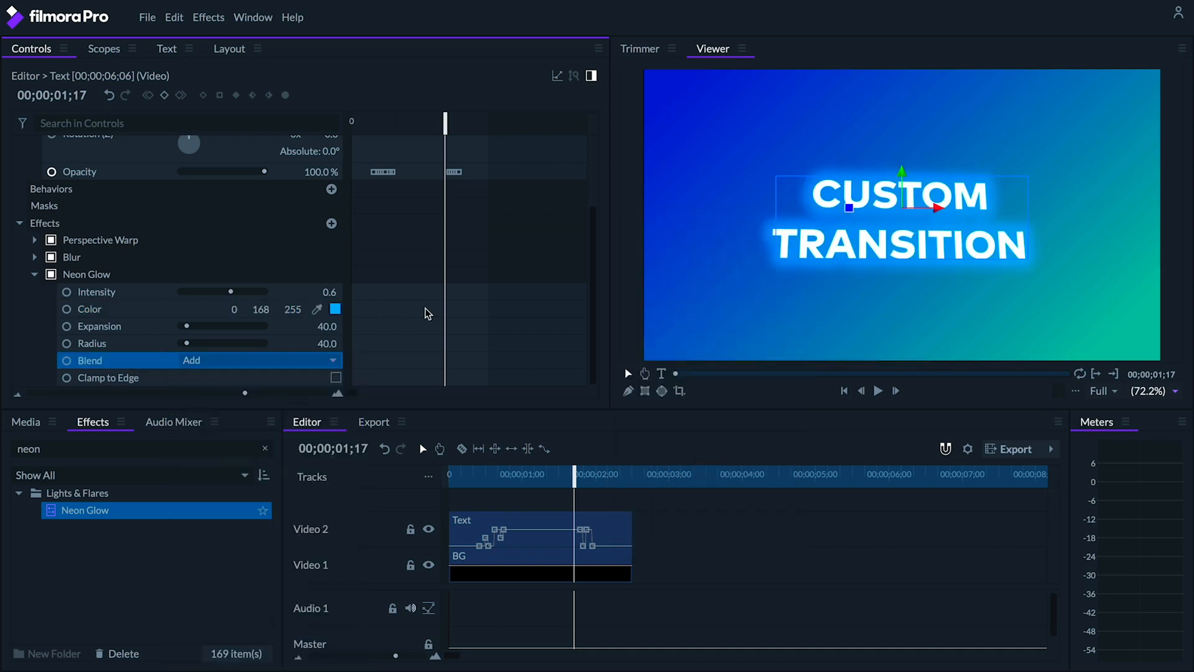
double_click(327, 326)
type("5")
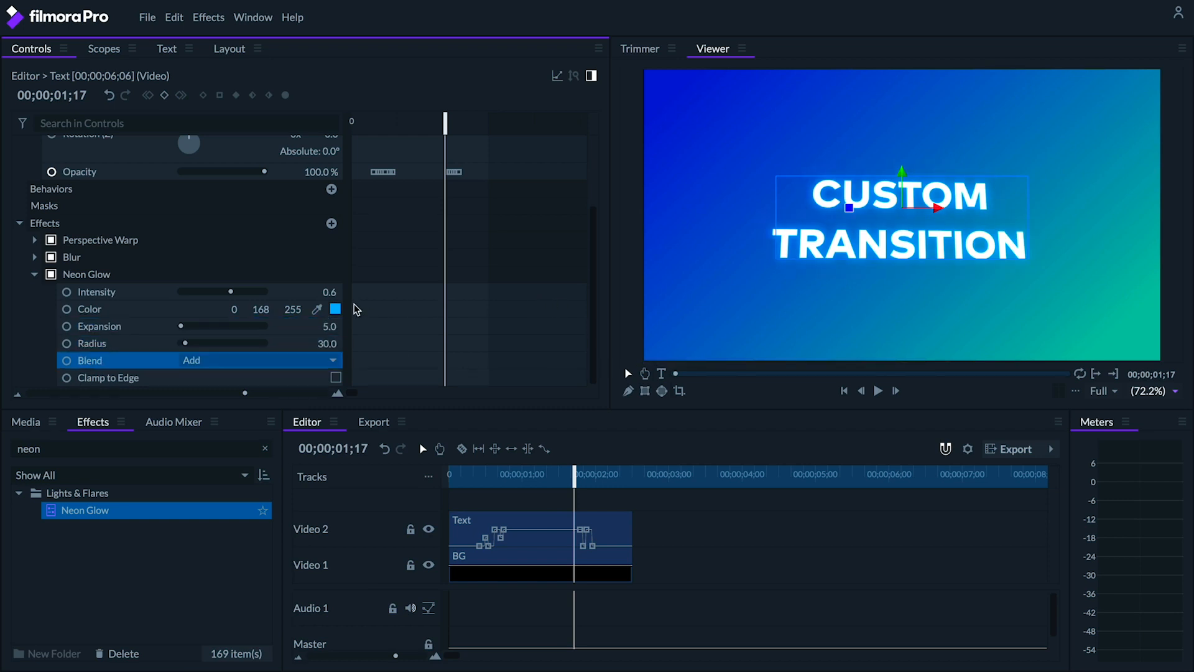
left_click(335, 308)
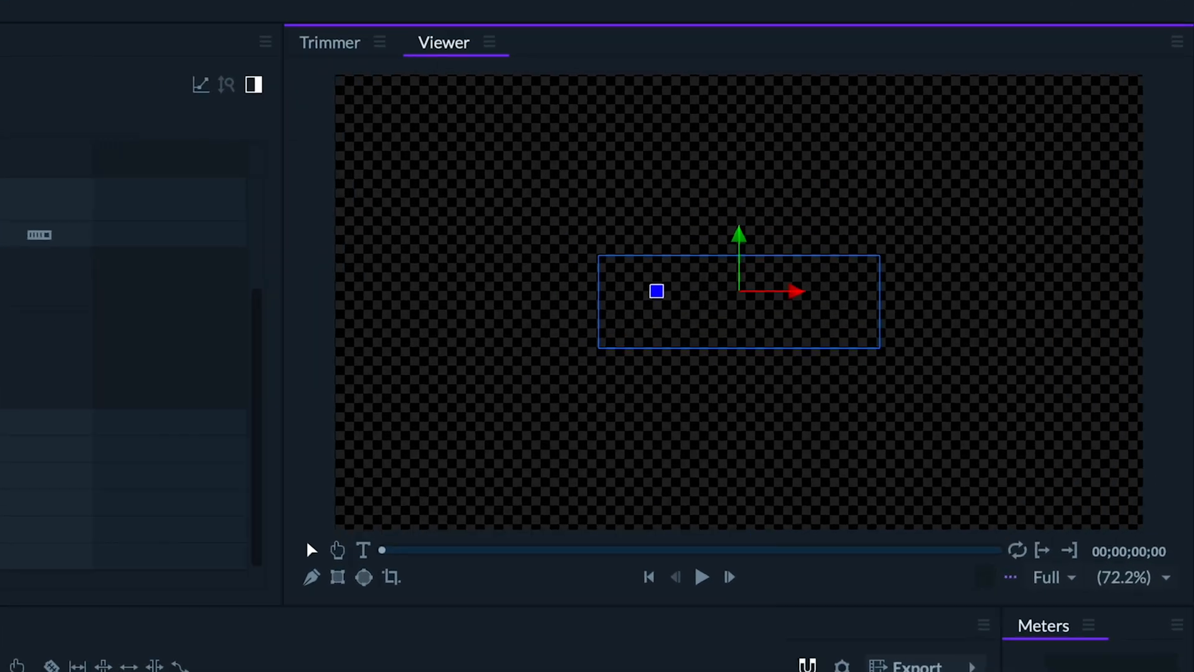
- Add the clip to the export queue as Apple ProRes 4444 (Alpha) and start exporting
left_click(700, 576)
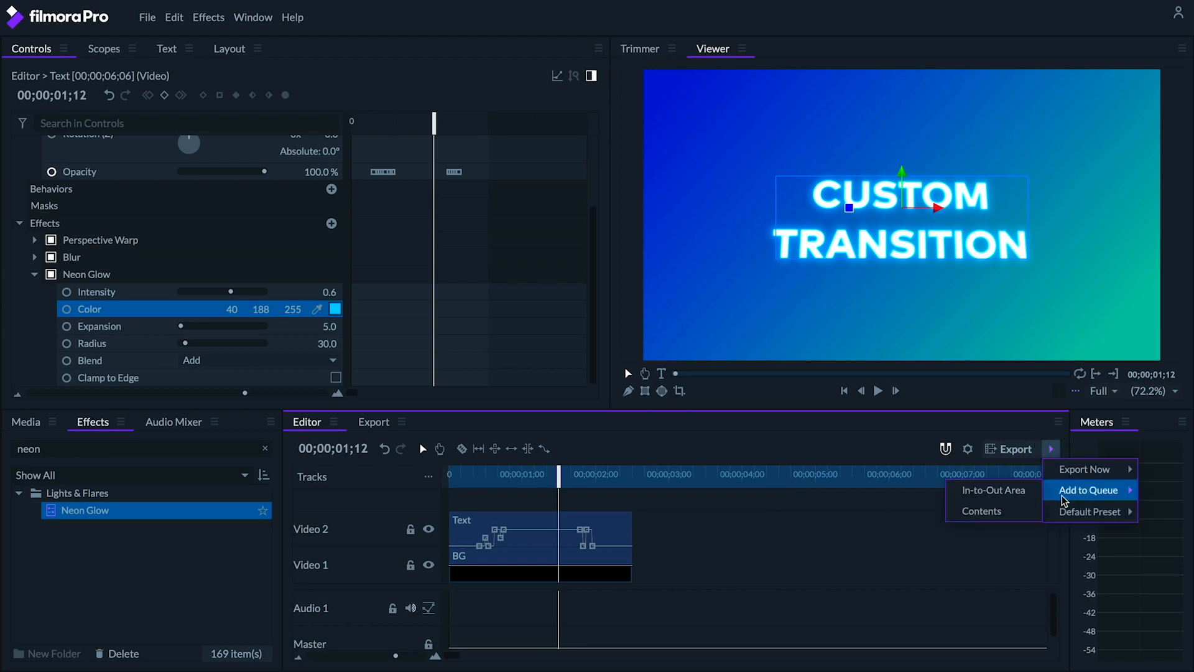
mouse_move(1017, 511)
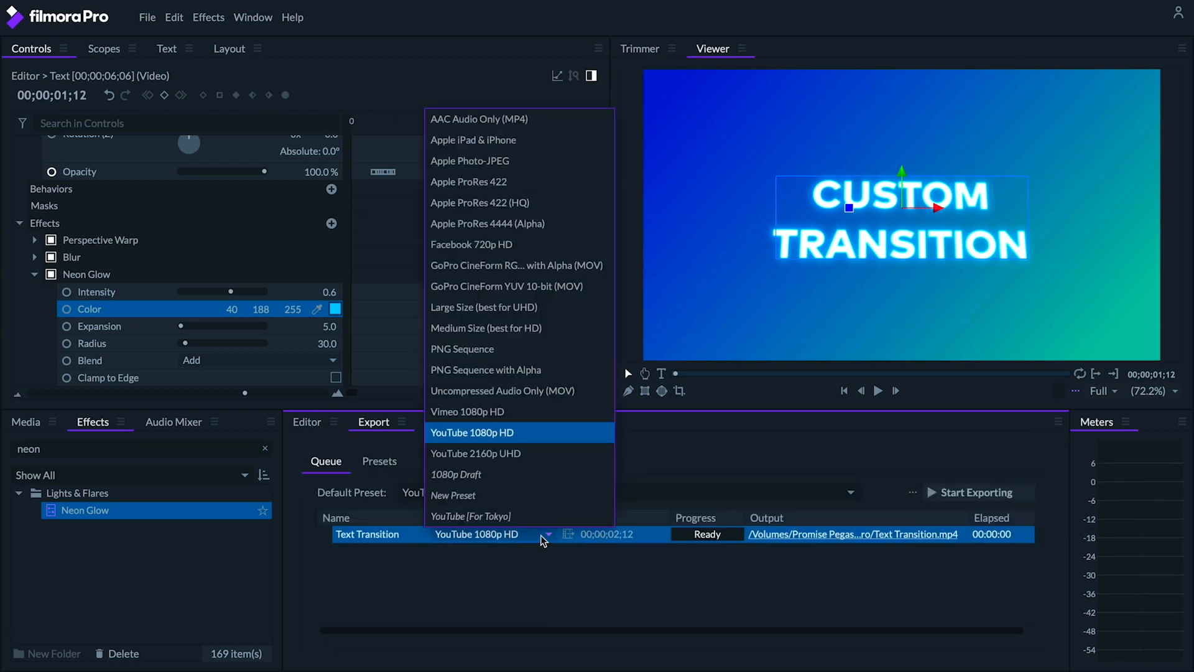
mouse_move(521, 223)
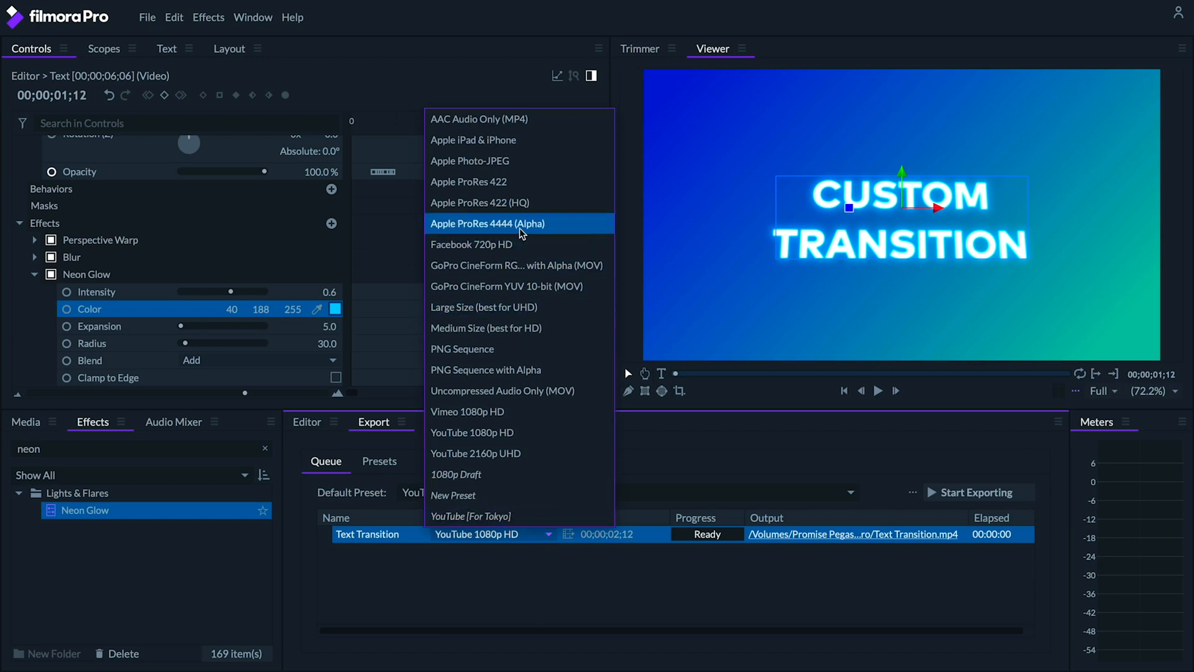
left_click(487, 222)
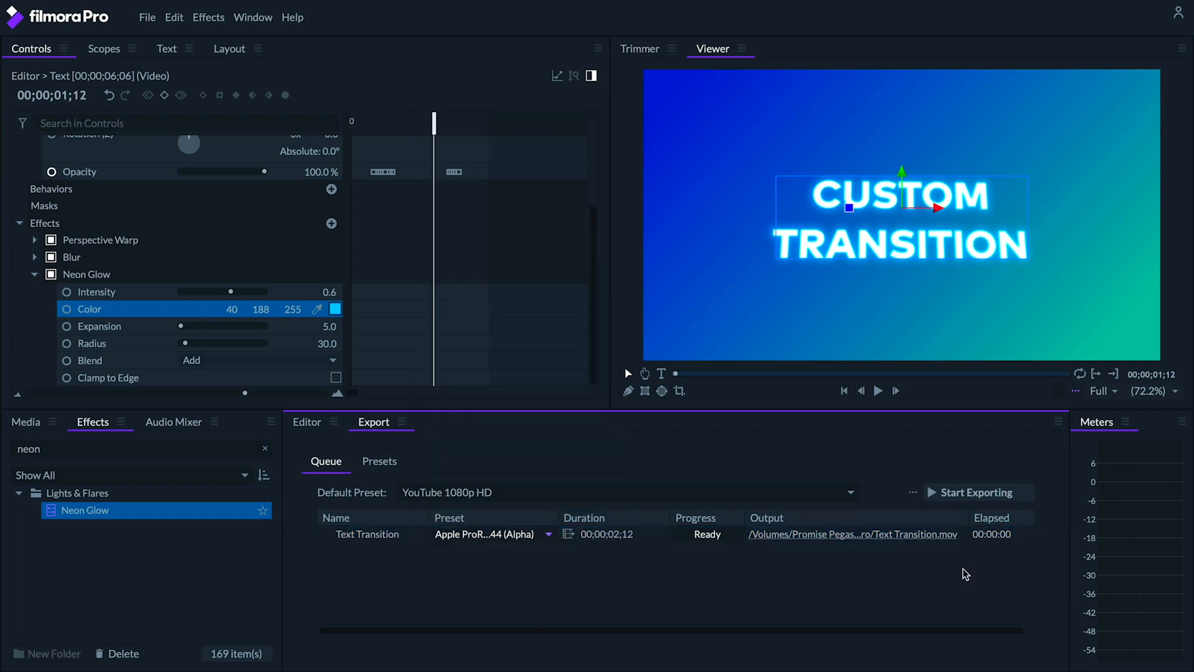
left_click(978, 493)
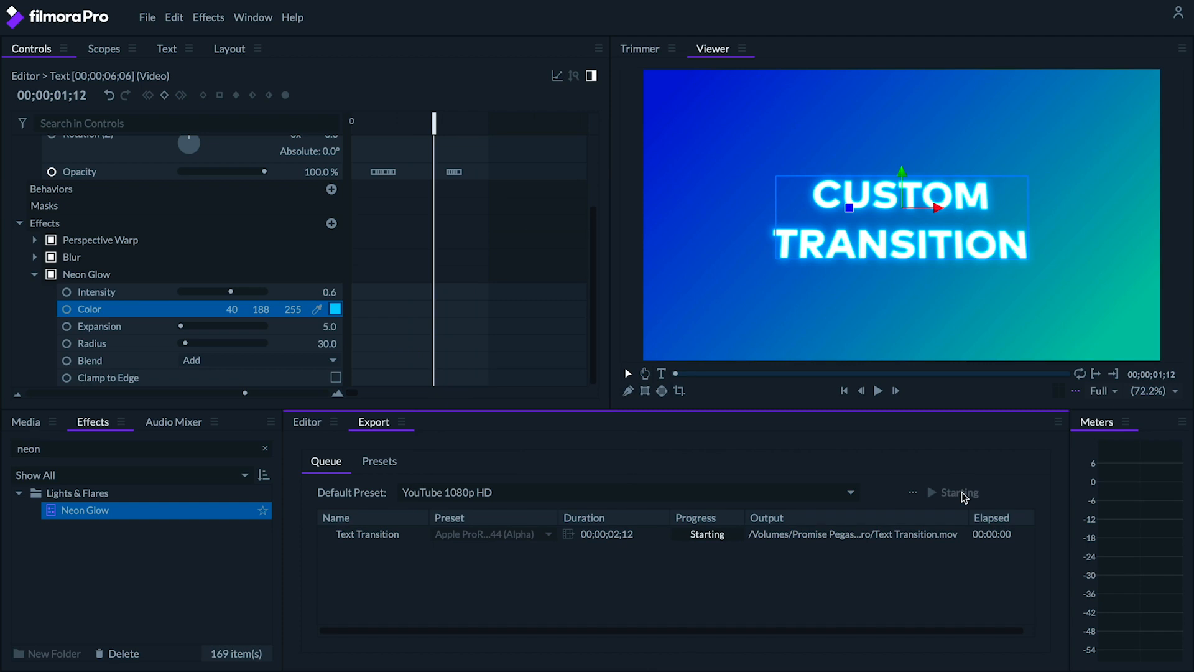